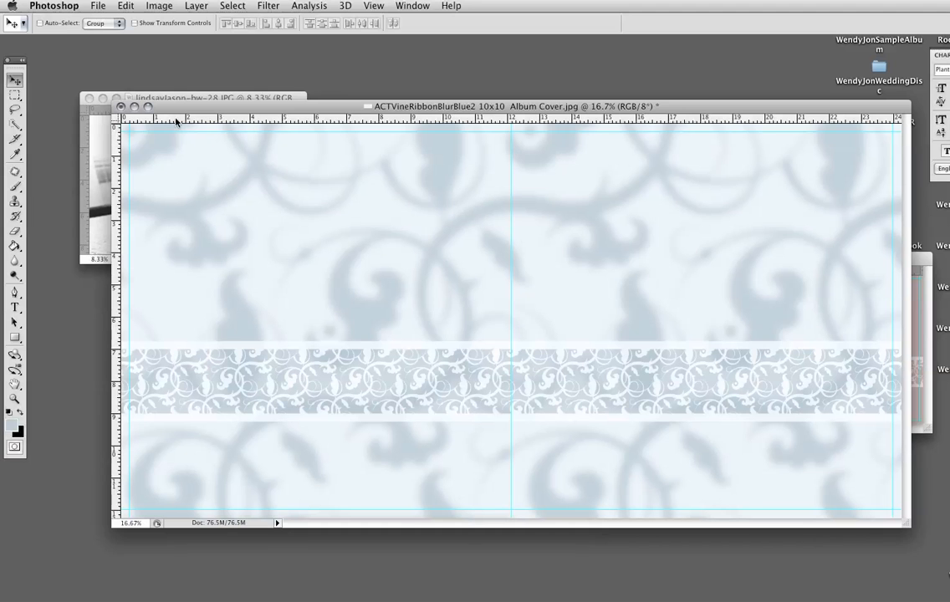
mouse_move(393, 112)
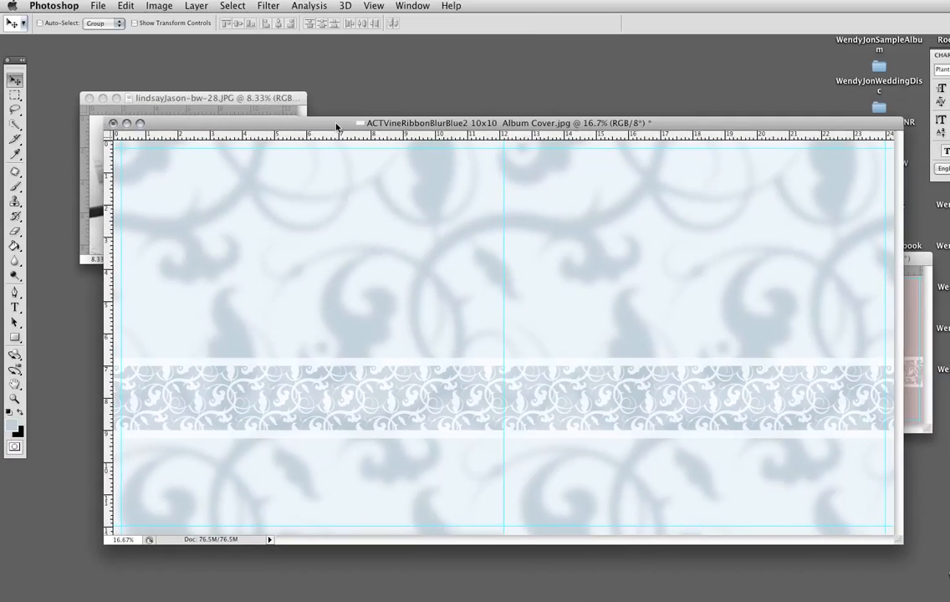
Drag the ACTVineRibbonBlurBlue2 window lower to reveal the linen album spread behind it.
drag(502, 123, 510, 149)
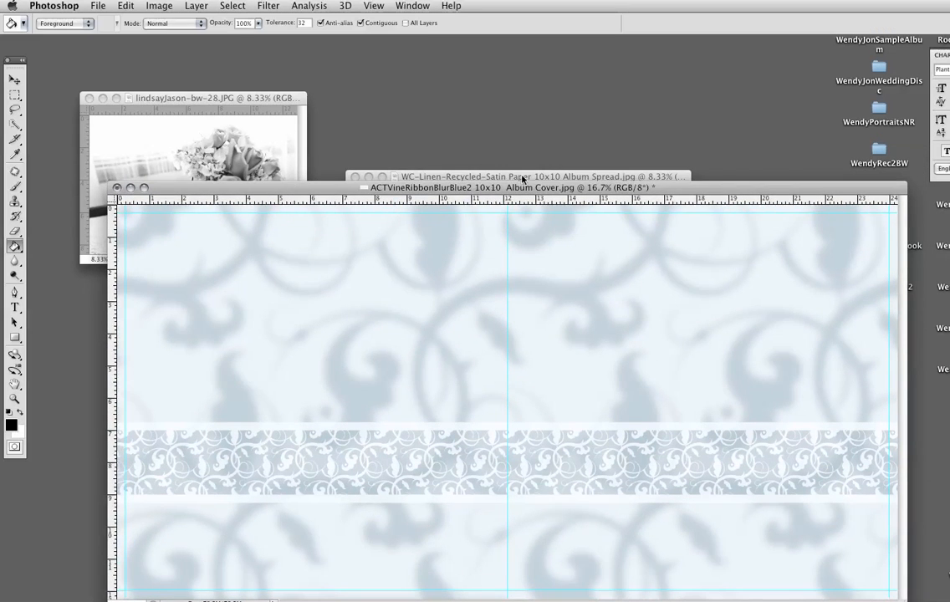
Bring up the 10x10 Cover for 30 spreads template, then enlarge and reposition its window.
click(531, 177)
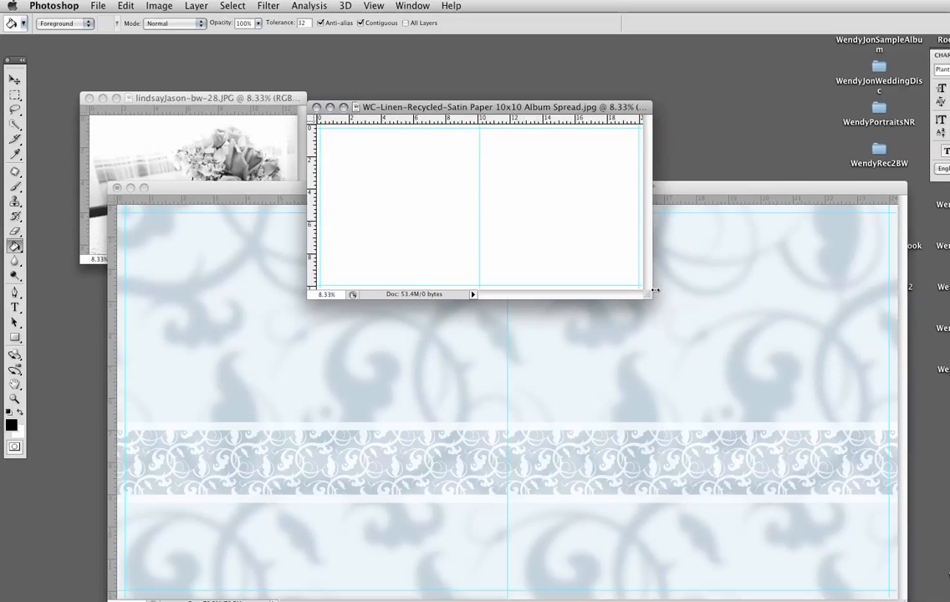
drag(656, 291, 676, 306)
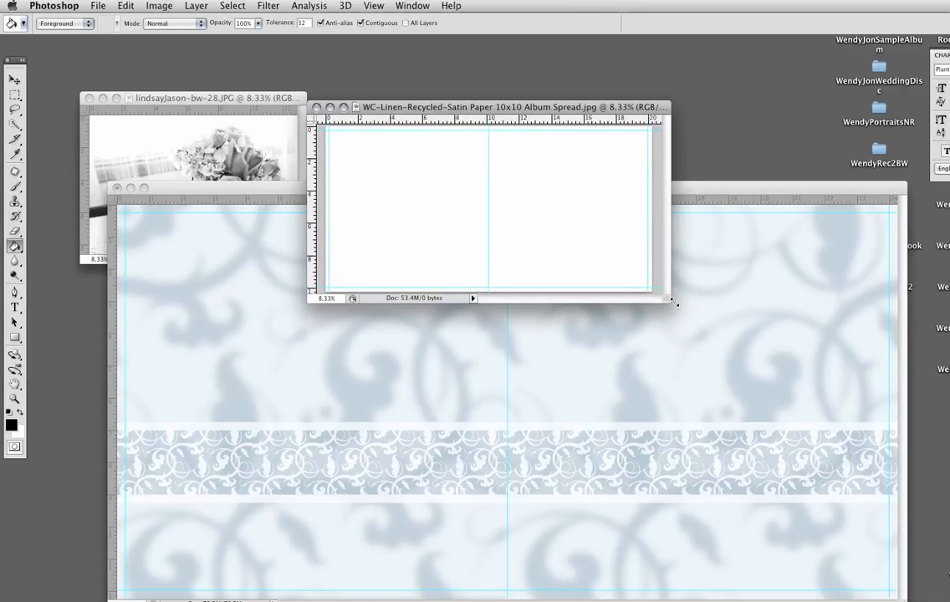
drag(676, 303, 721, 326)
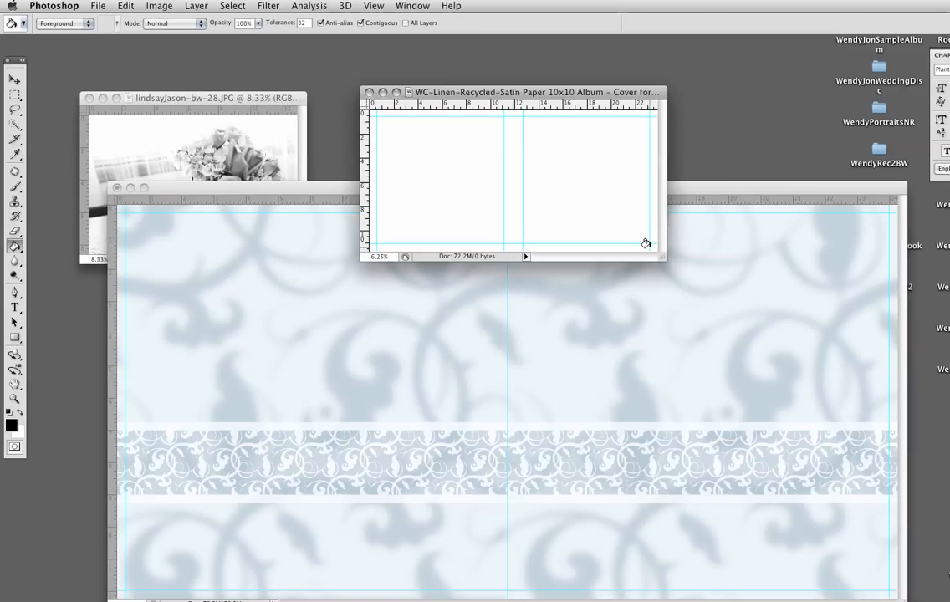
drag(647, 243, 797, 346)
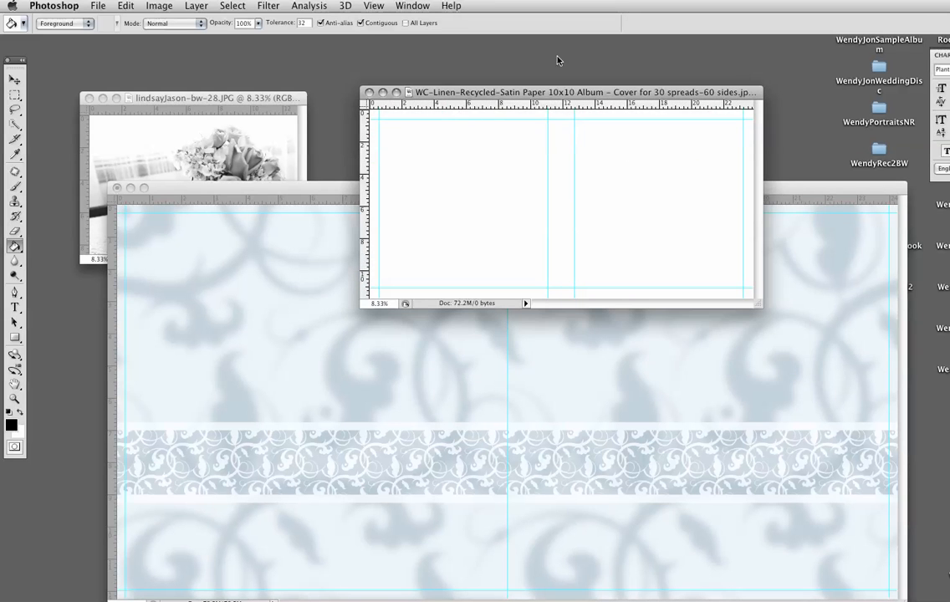
drag(561, 92, 548, 72)
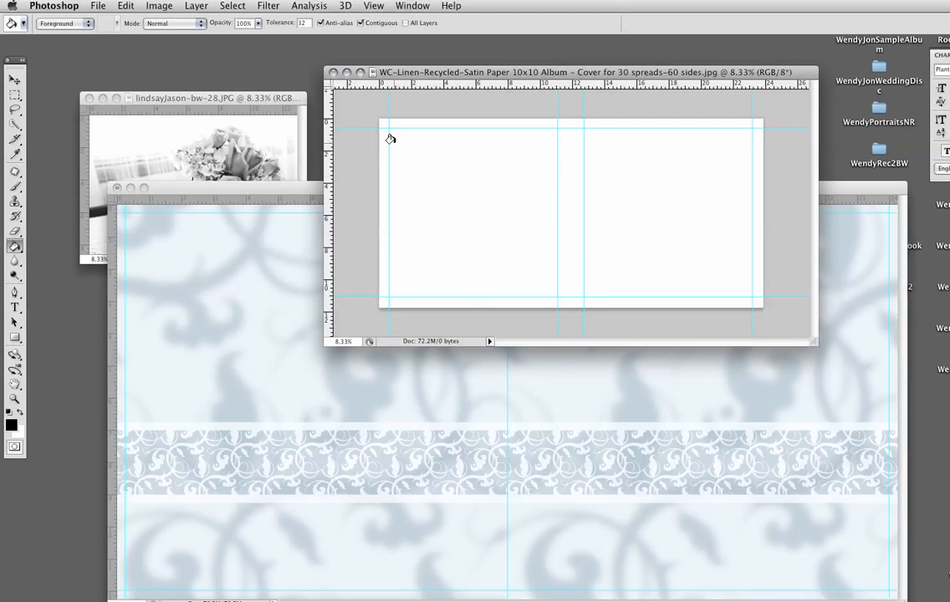
mouse_move(364, 123)
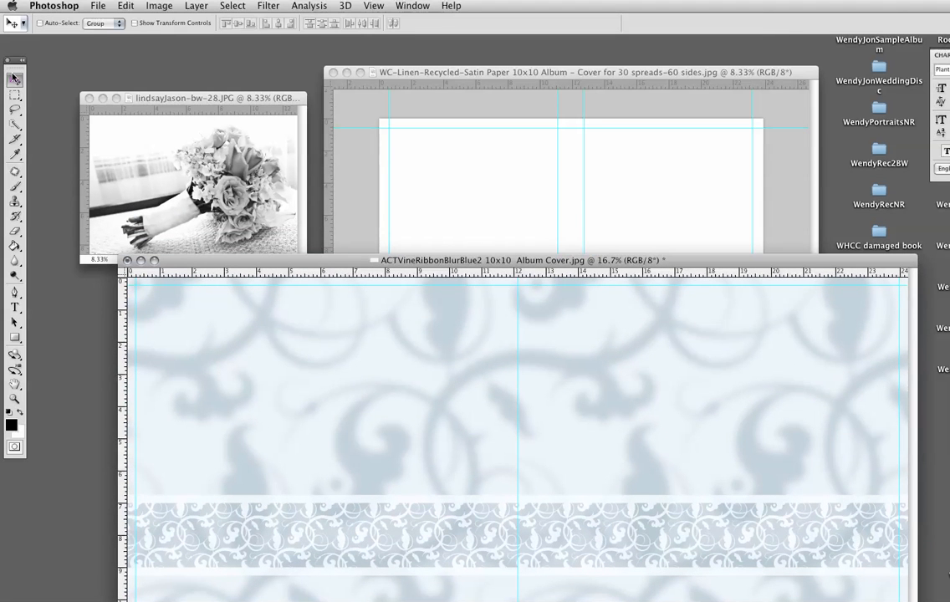
Move the blue vine layer into the cover template, then close the vine and burgundy files unsaved.
click(426, 163)
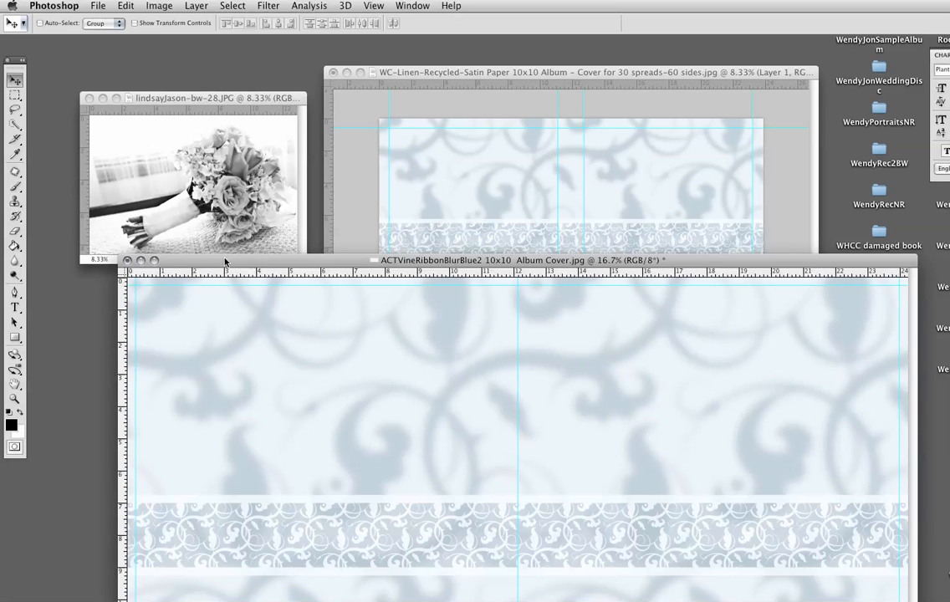
click(125, 260)
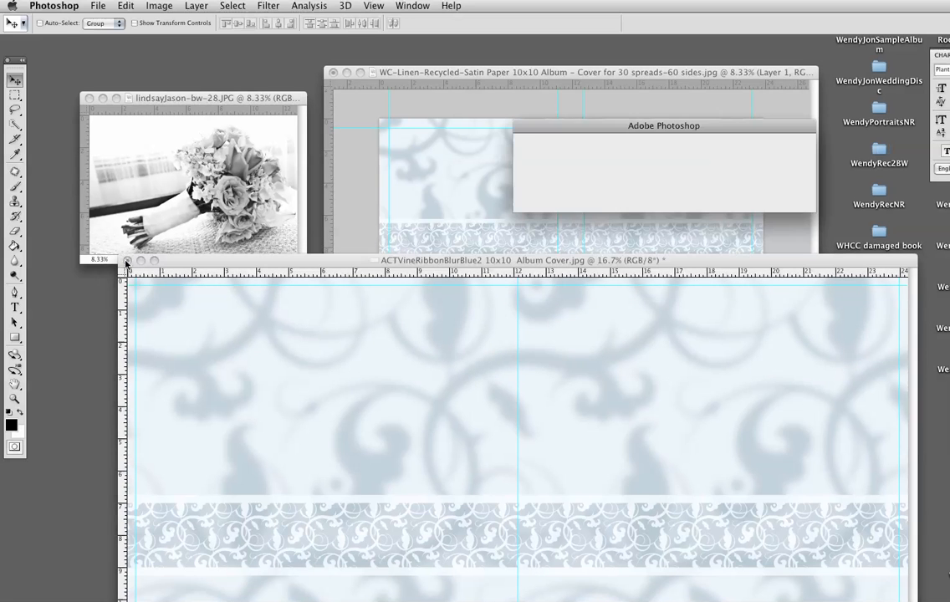
click(128, 260)
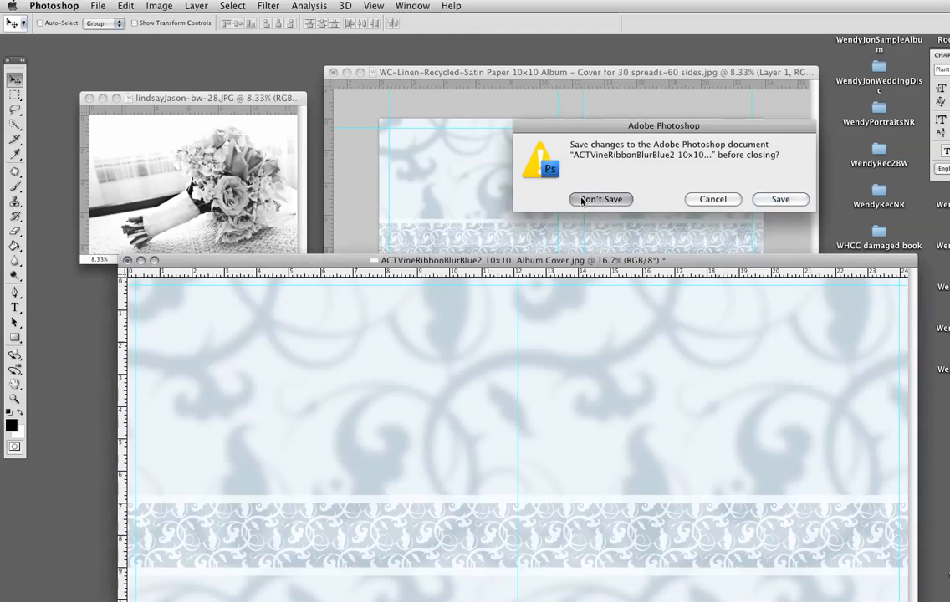
click(601, 199)
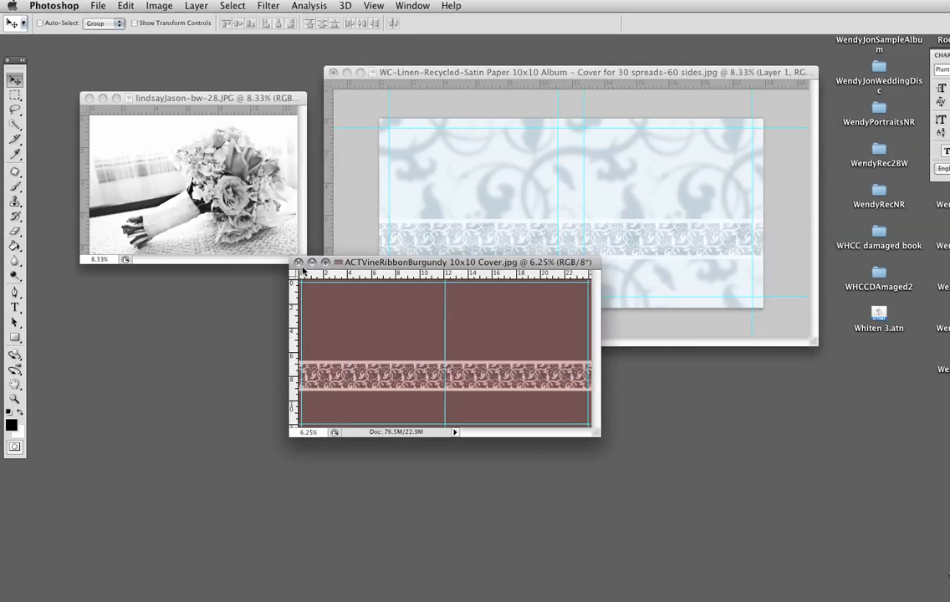
click(299, 262)
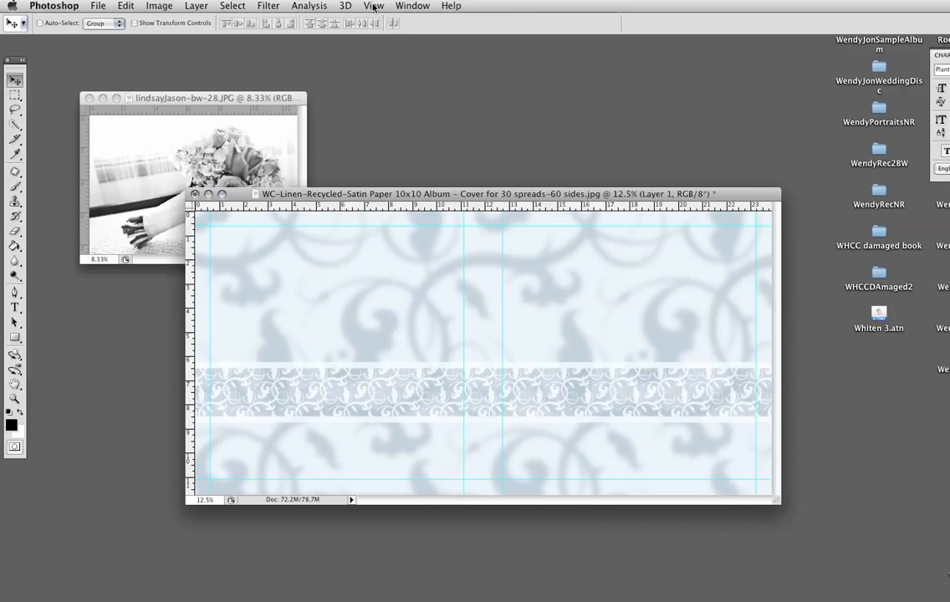
Turn on the View > Show > Grid overlay across the linen album cover.
click(374, 5)
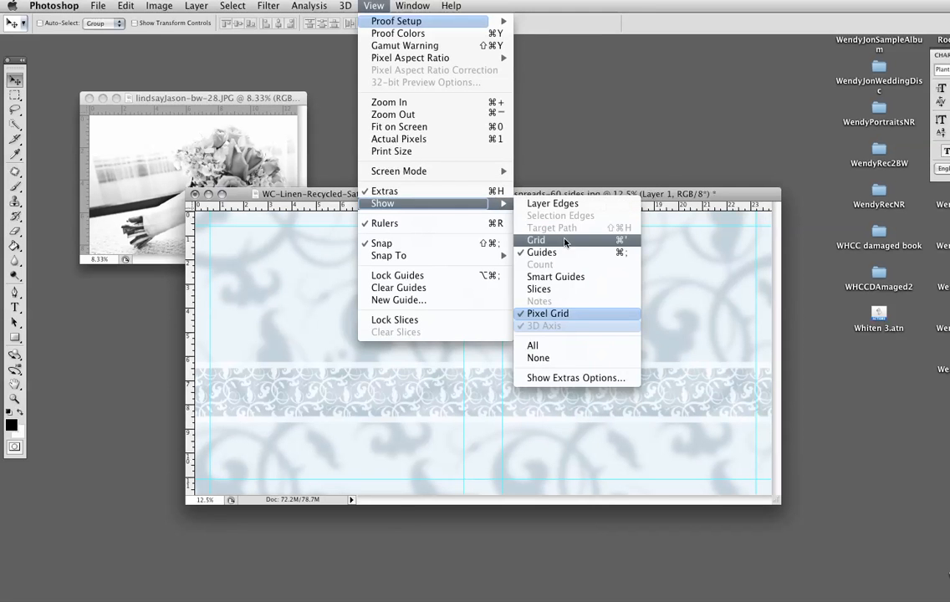
click(536, 240)
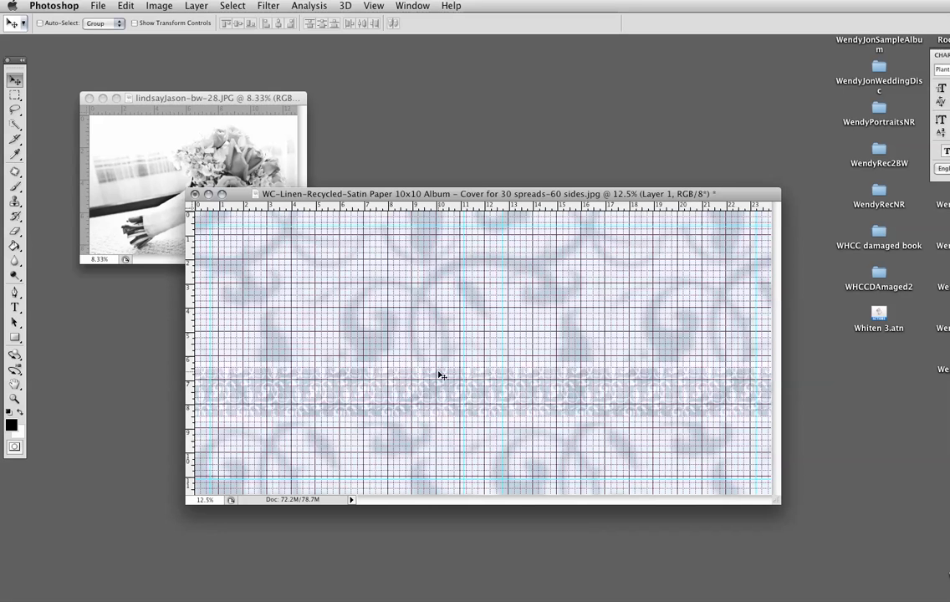
mouse_move(539, 280)
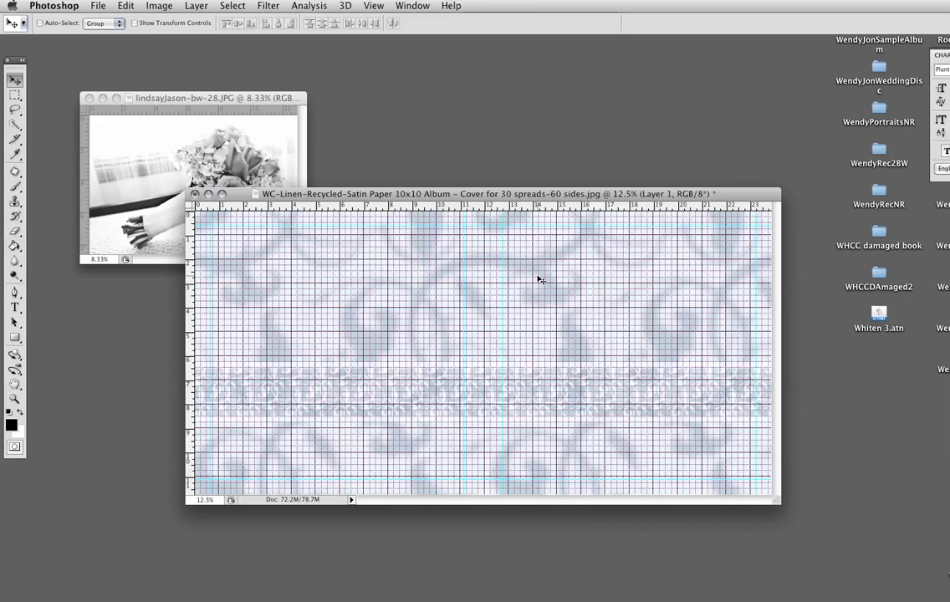
mouse_move(627, 300)
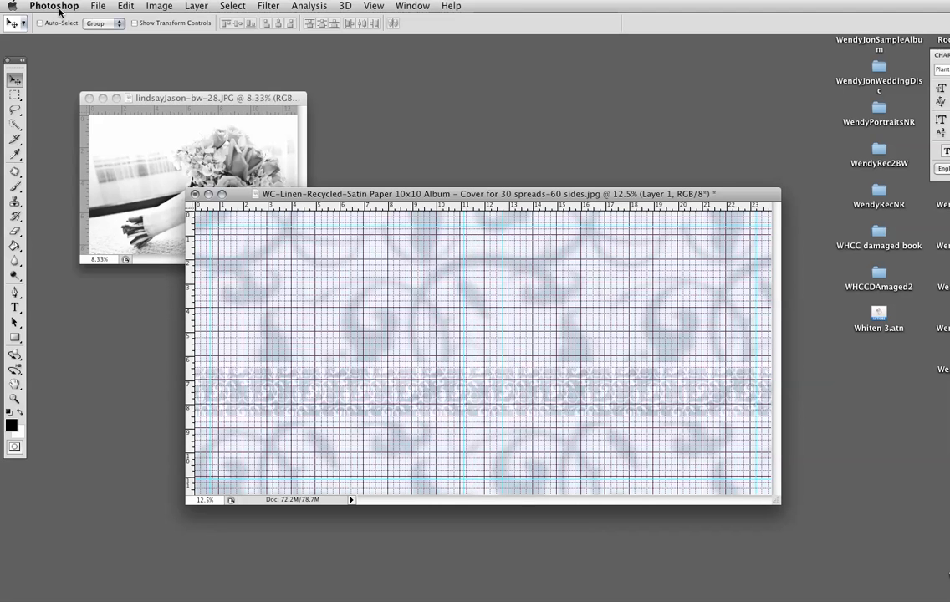
Set the grid colour to a light grey-mauve in Guides, Grid & Slices preferences.
click(54, 6)
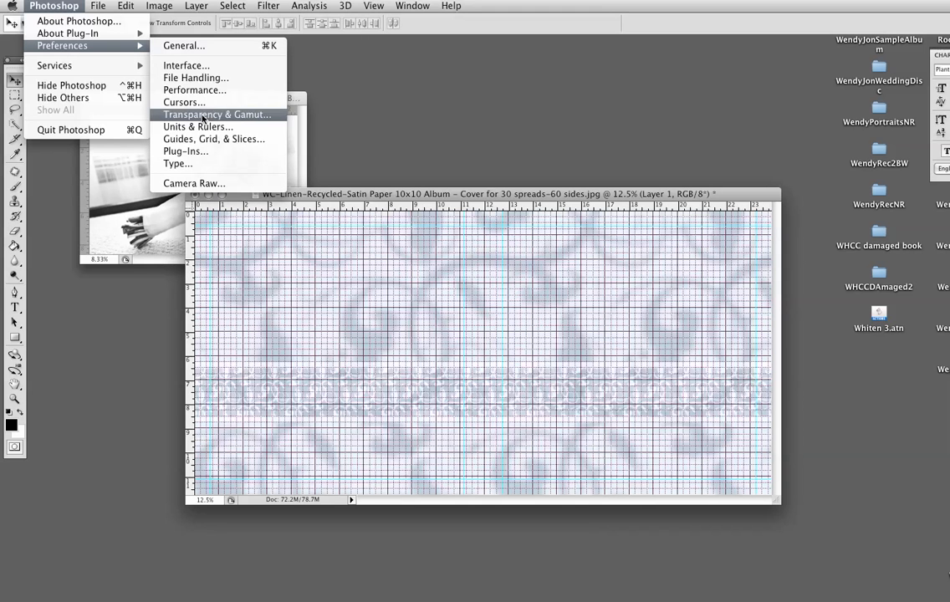
click(213, 139)
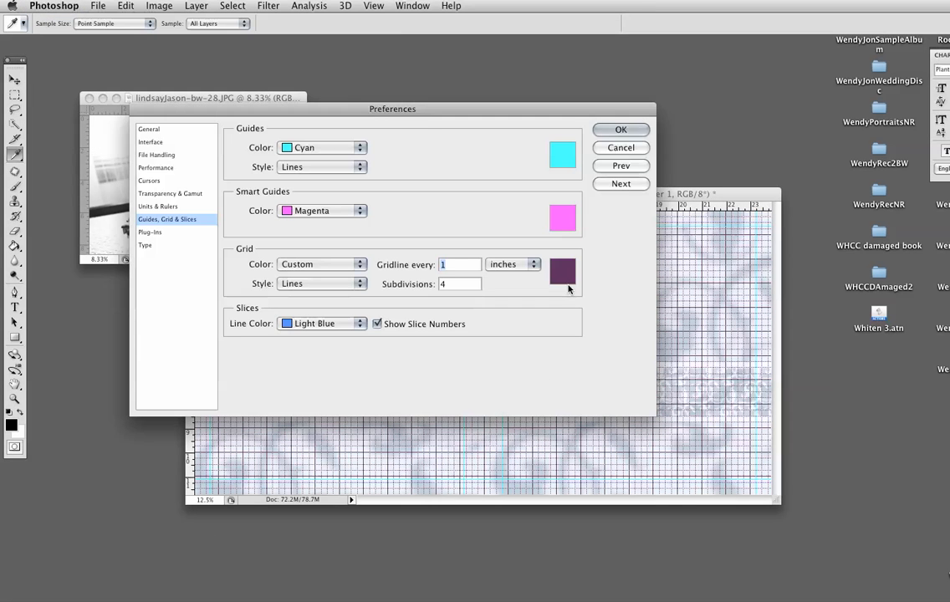
click(562, 270)
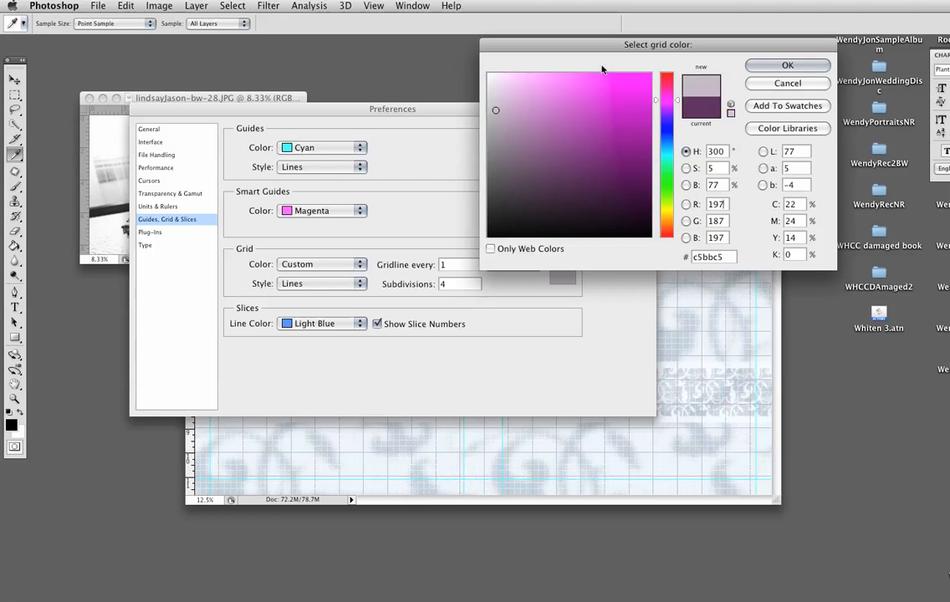
click(787, 65)
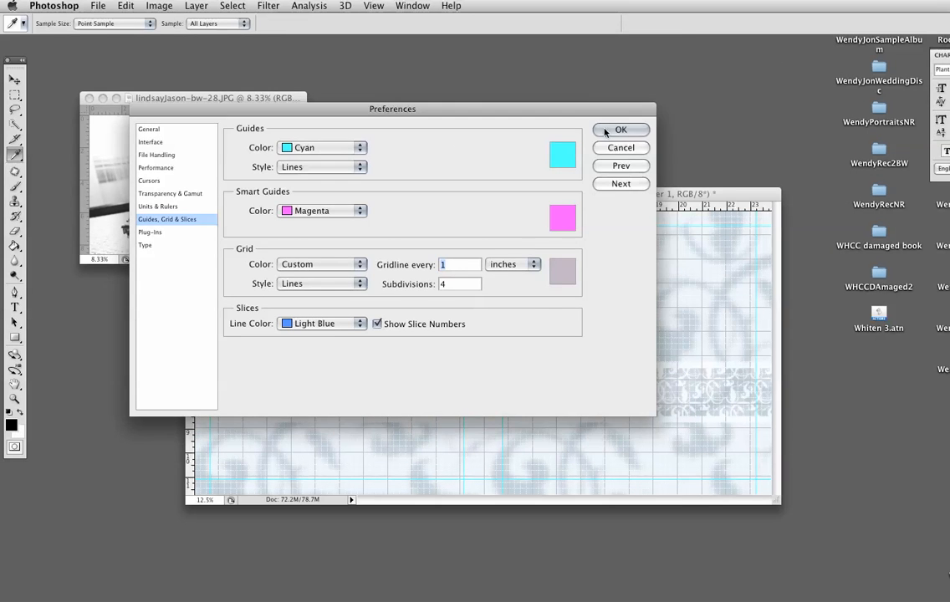
click(621, 129)
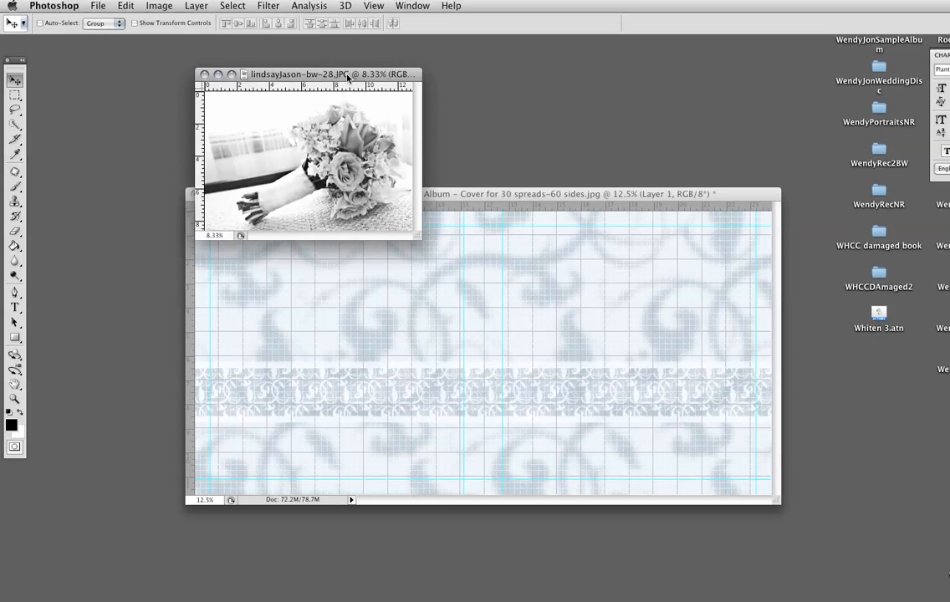
mouse_move(14, 81)
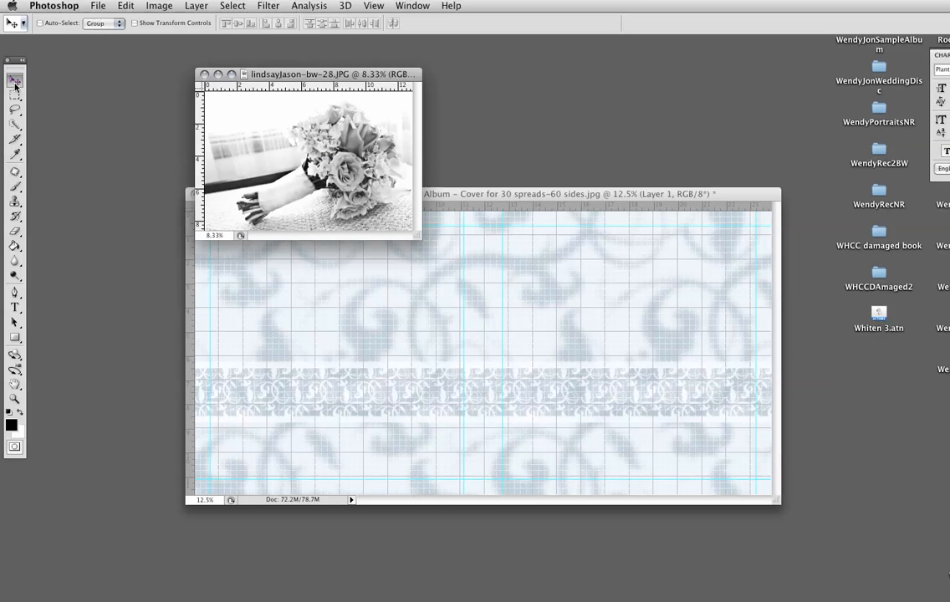
mouse_move(287, 156)
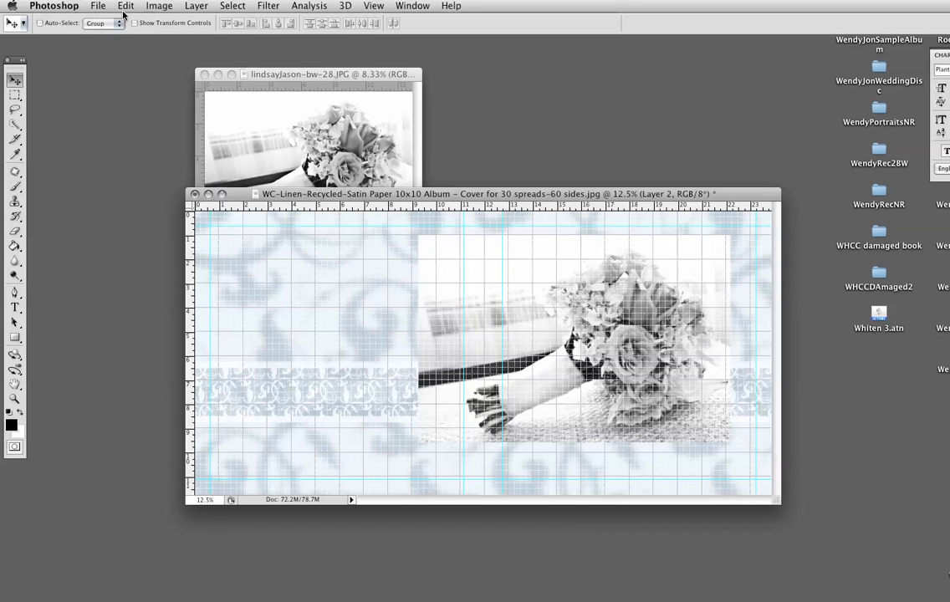
Scale the bouquet photo to about 46% with Free Transform and place it top right.
click(126, 6)
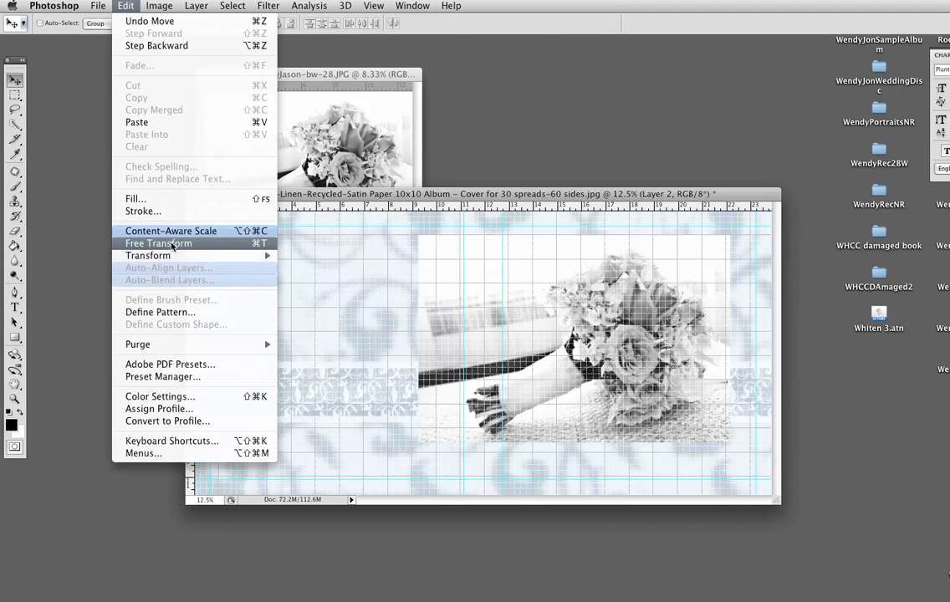
click(158, 243)
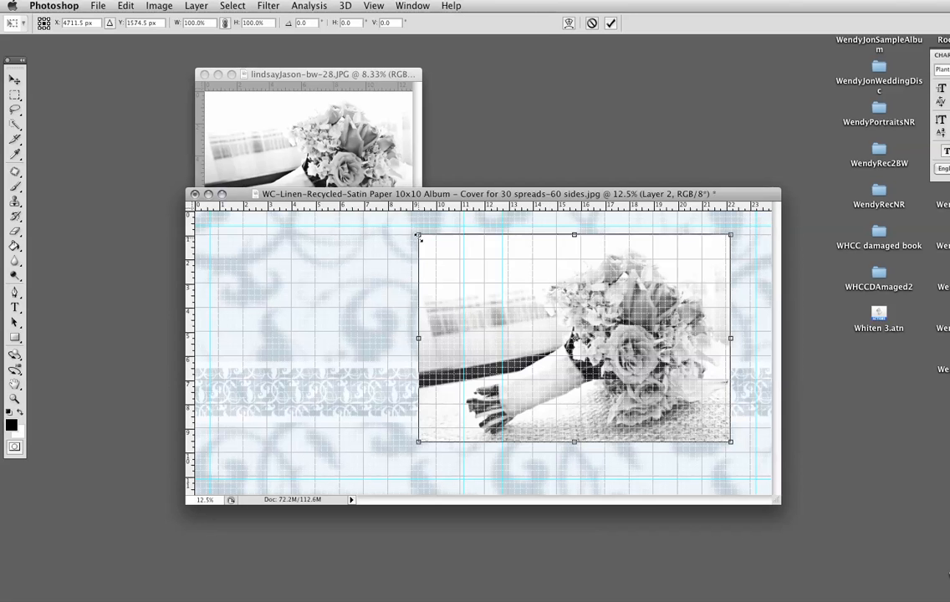
drag(418, 234, 540, 315)
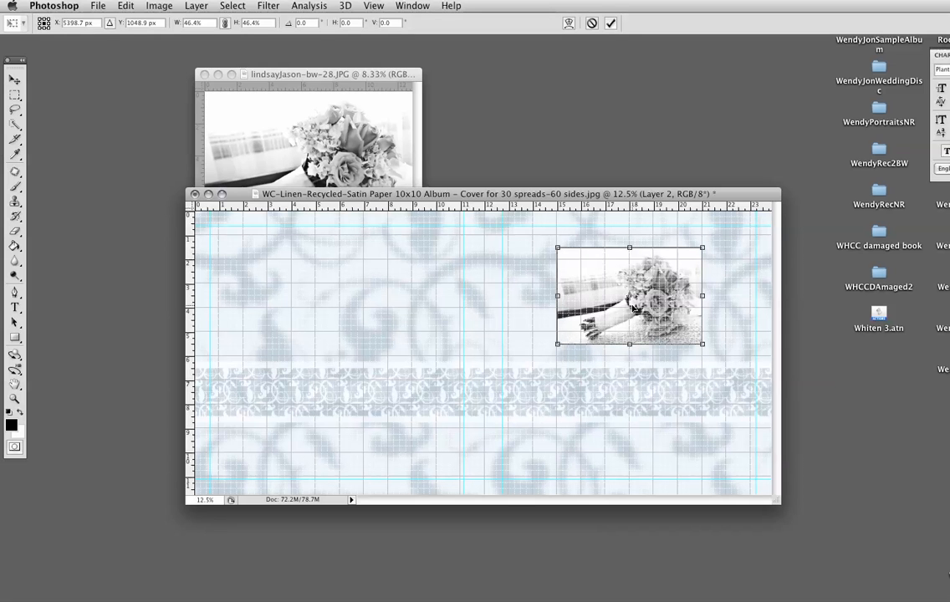
mouse_move(726, 293)
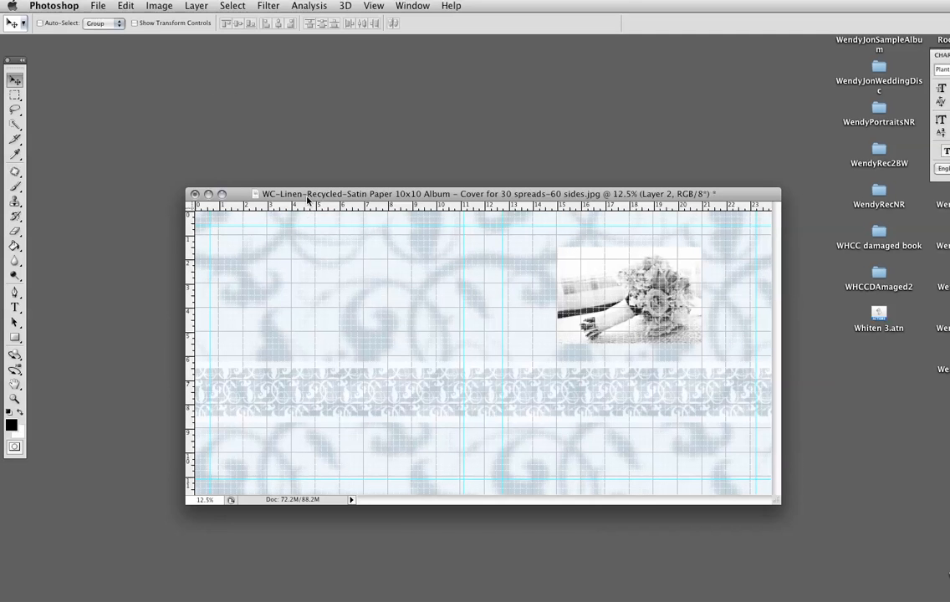
drag(481, 193, 432, 129)
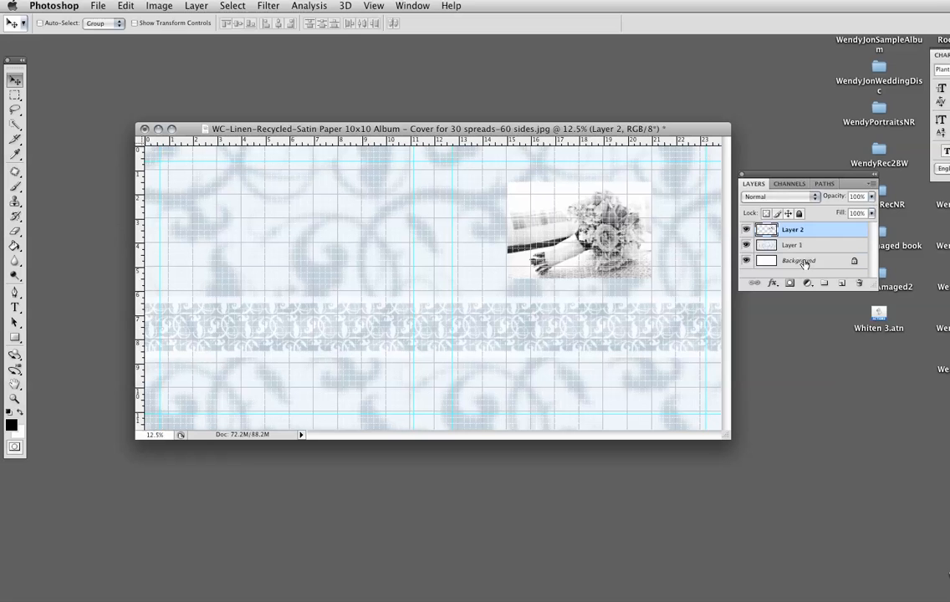
right_click(790, 260)
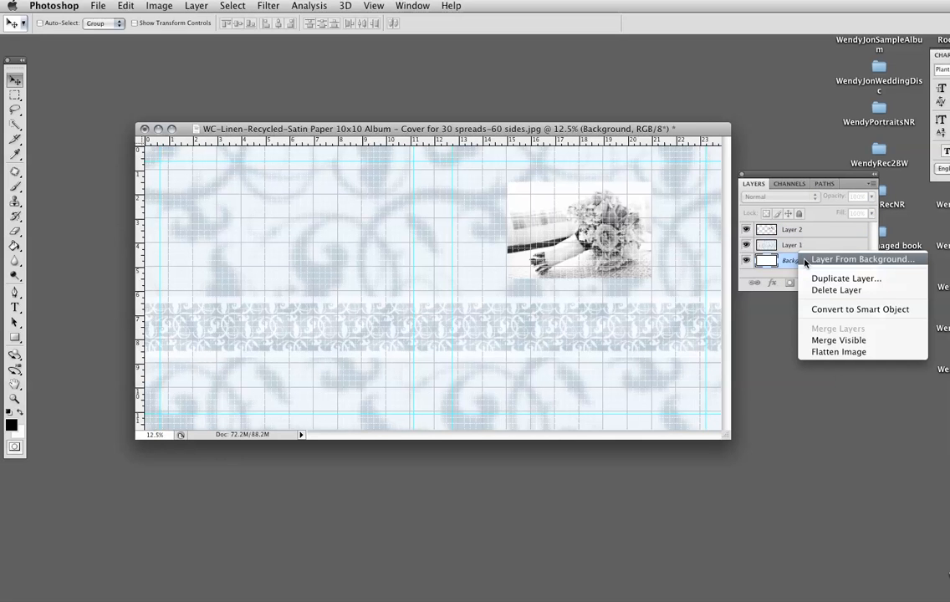
click(836, 290)
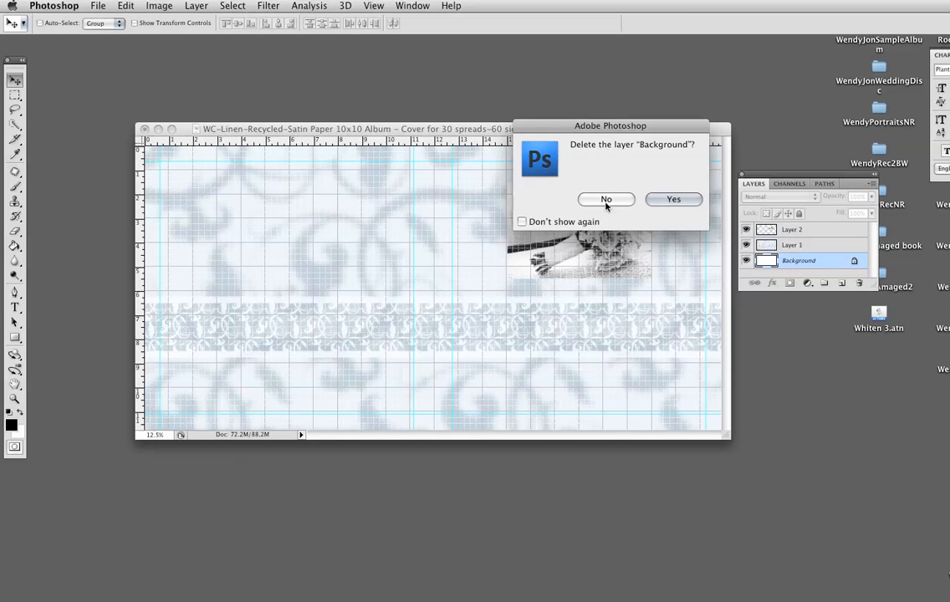
click(673, 199)
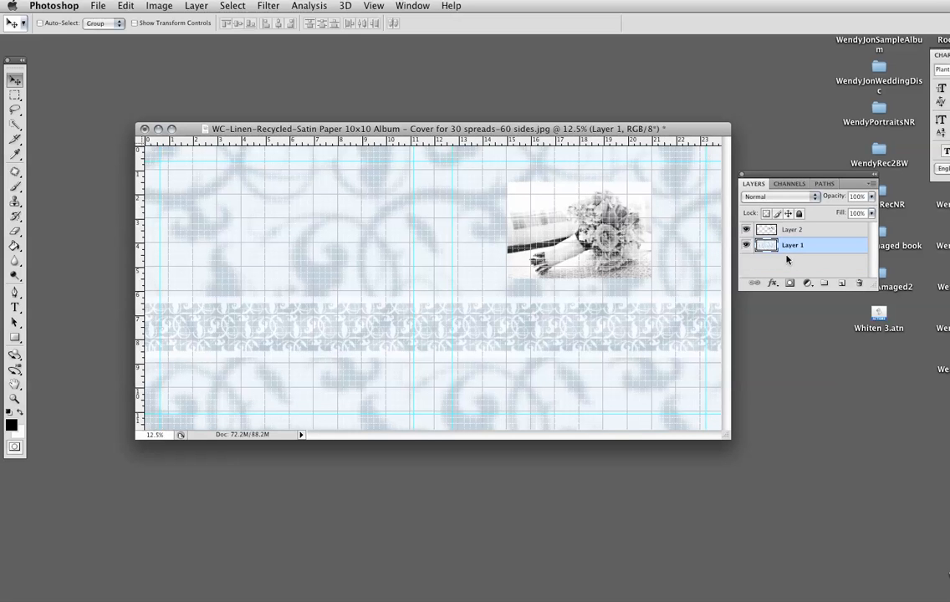
click(792, 230)
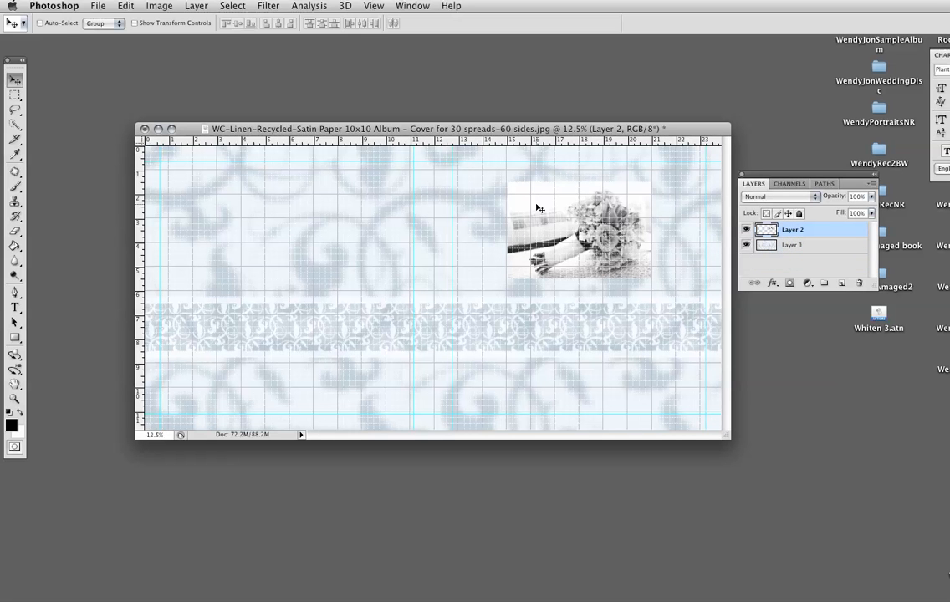
mouse_move(642, 162)
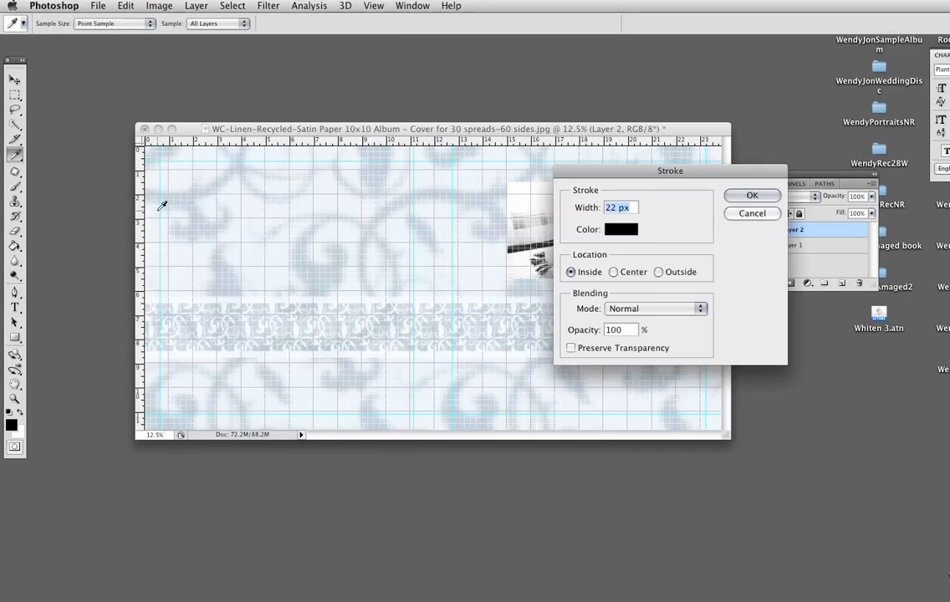
Apply a 22 px inside stroke to the bouquet photo in light blue-grey sampled from the lace band.
drag(670, 171, 222, 184)
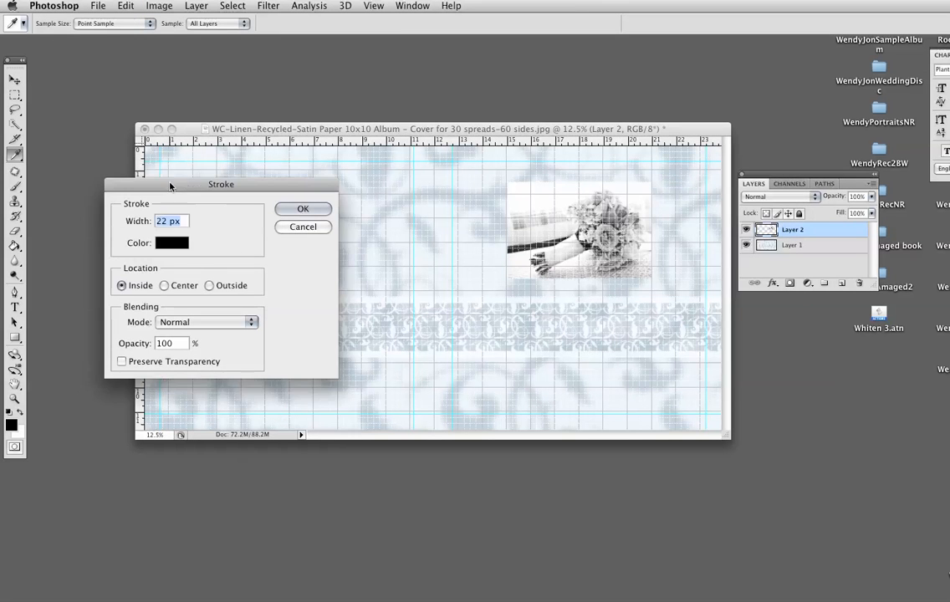
click(171, 242)
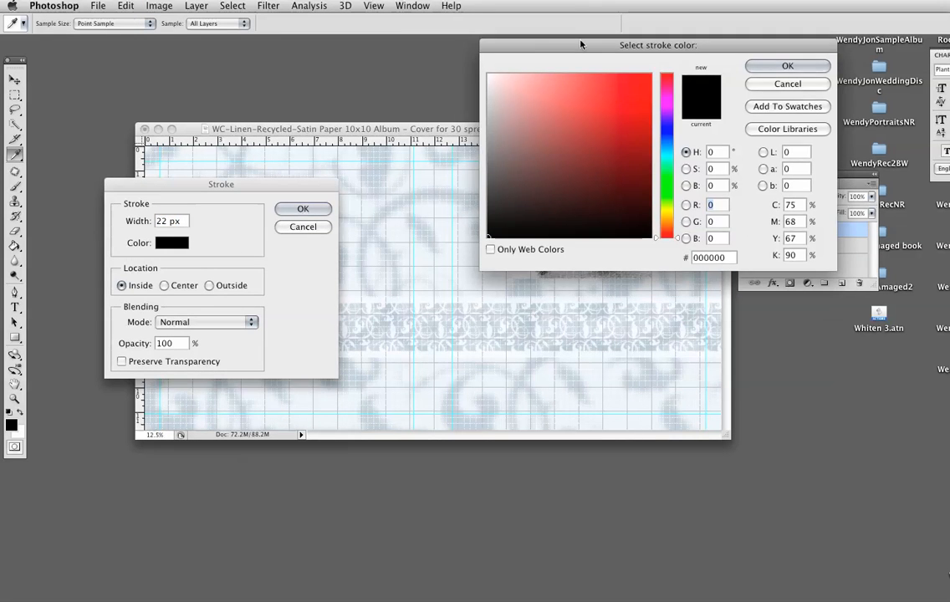
drag(658, 45, 756, 90)
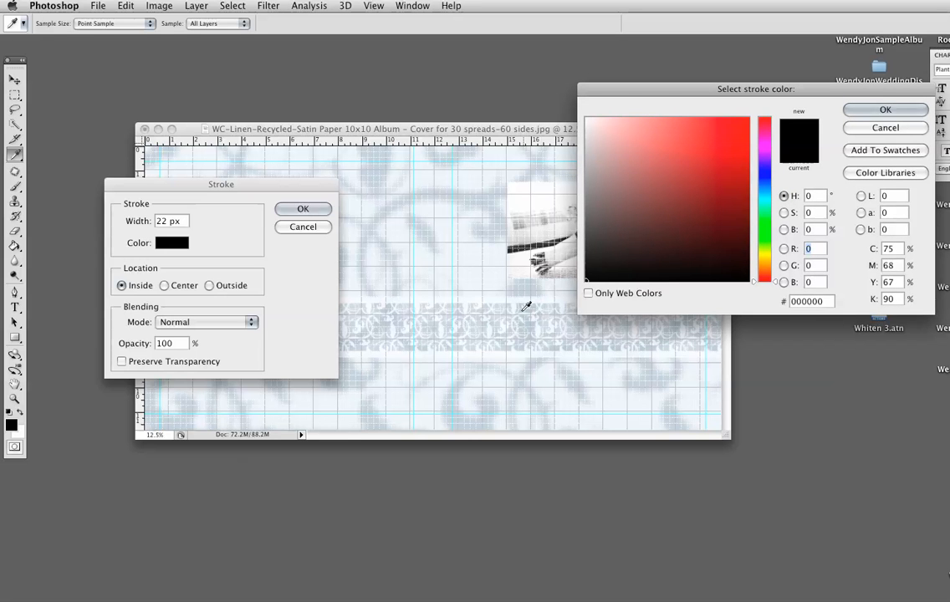
click(595, 140)
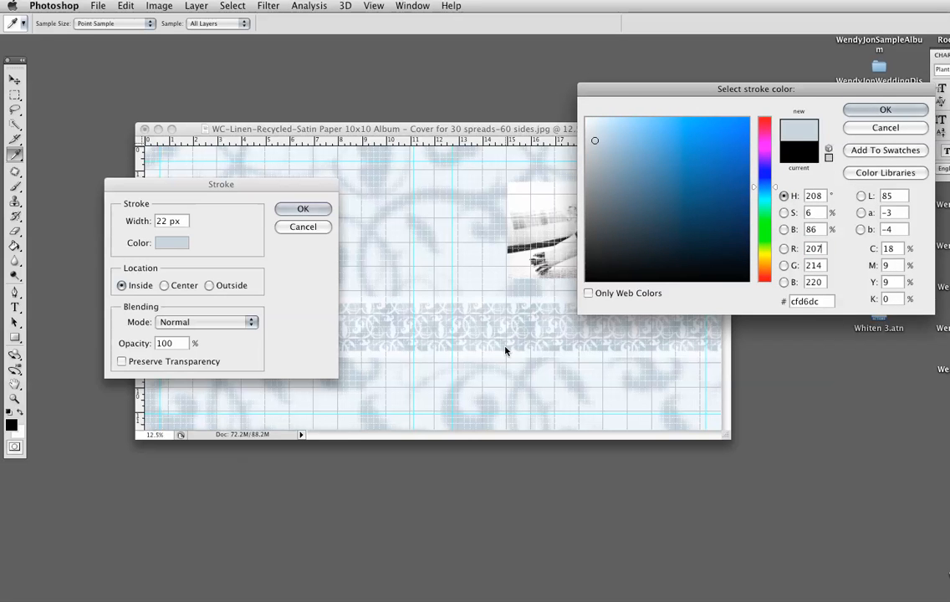
click(885, 109)
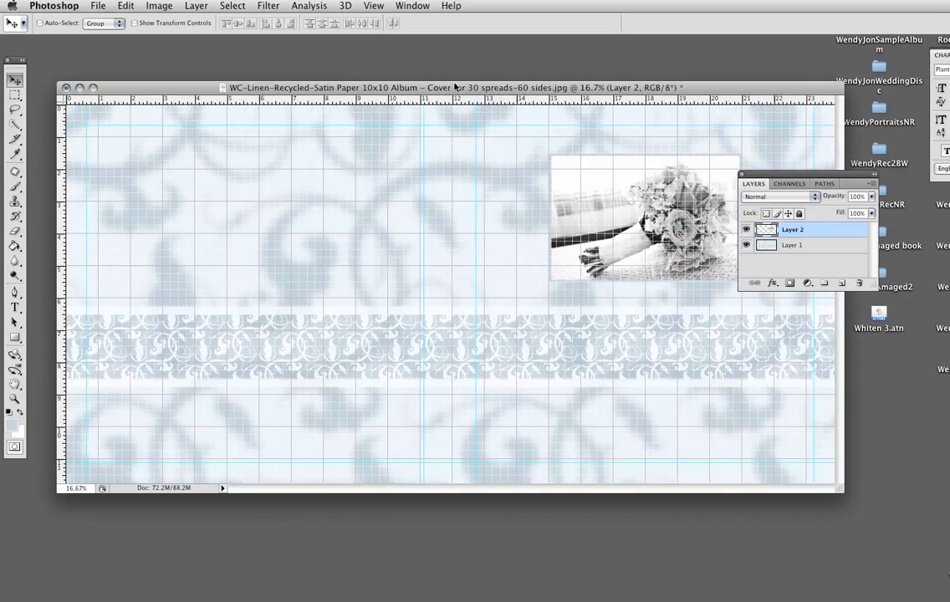
mouse_move(874, 174)
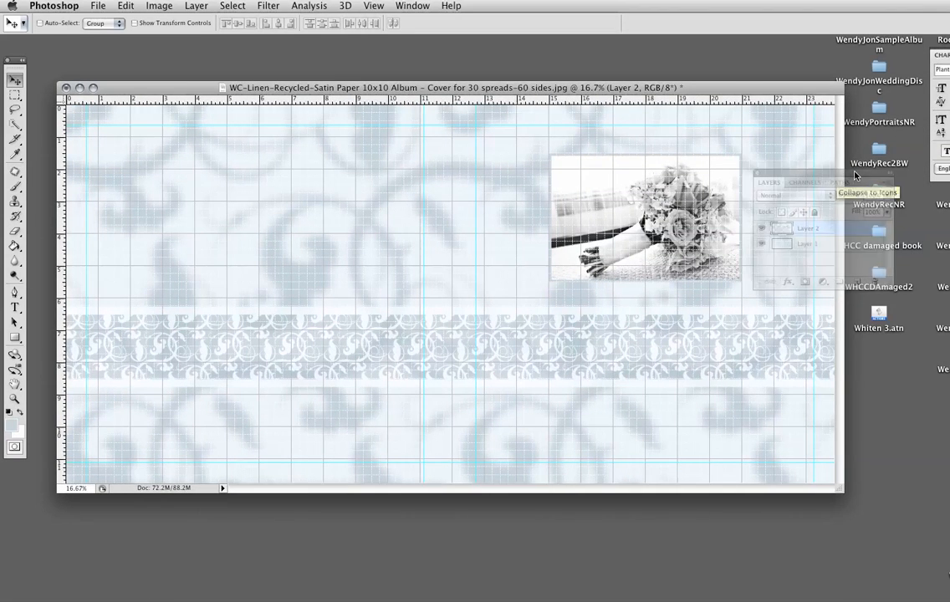
click(896, 177)
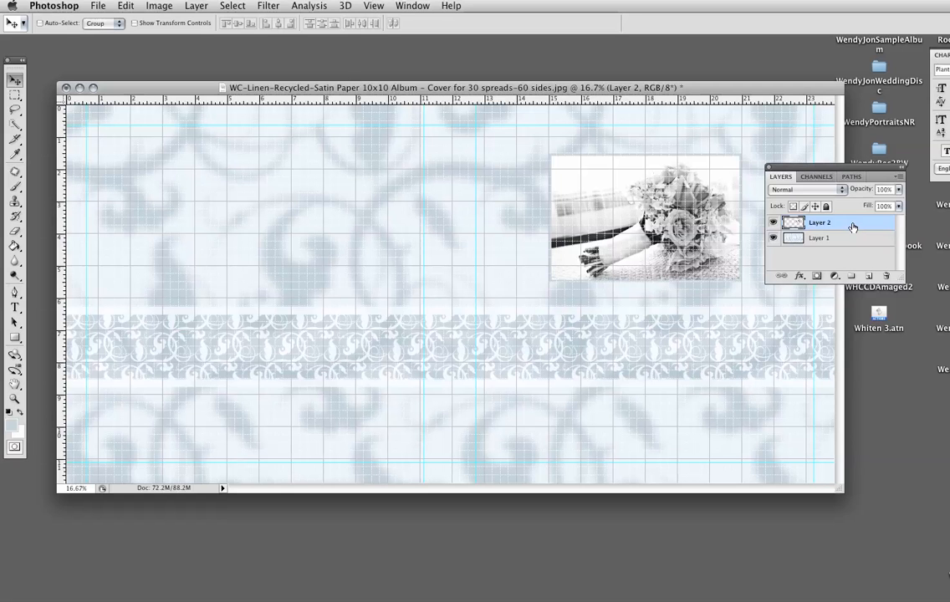
click(820, 238)
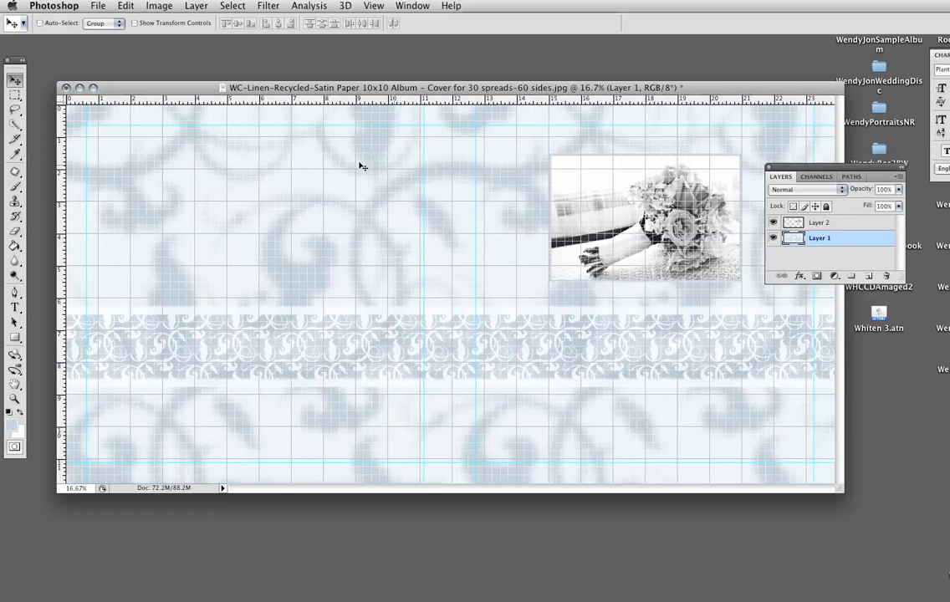
click(15, 86)
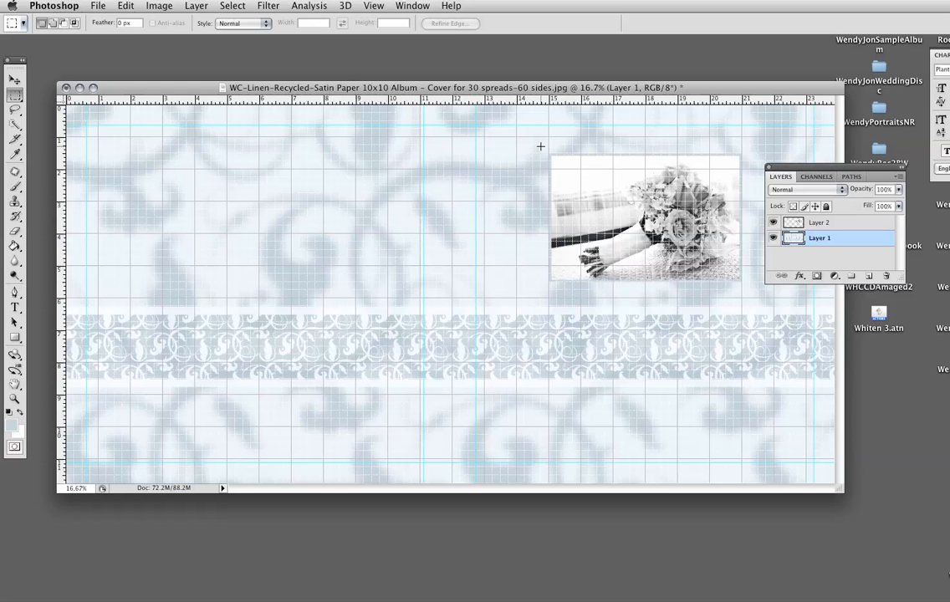
Delete a rectangle of Layer 1 just larger than the bouquet photo.
drag(540, 147, 577, 181)
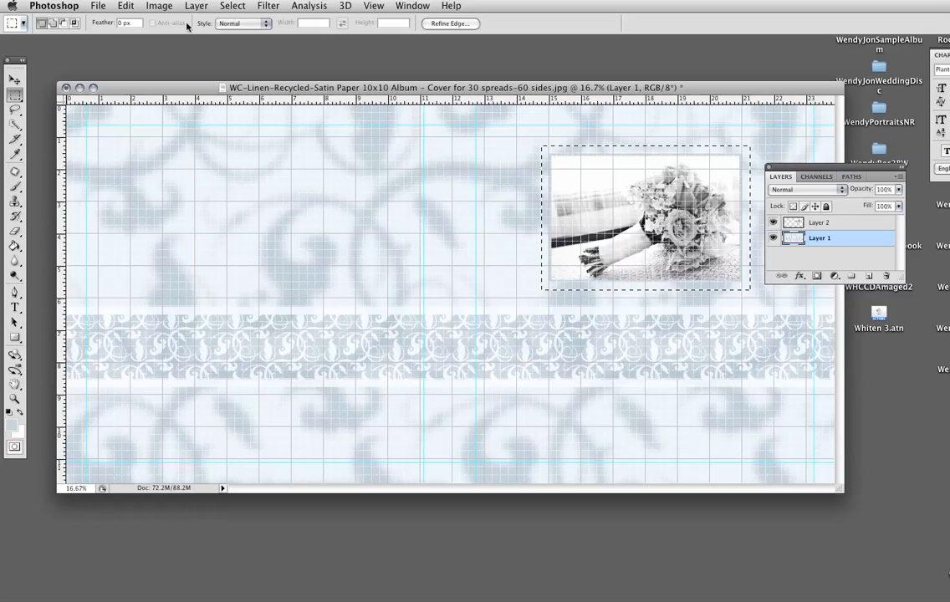
click(126, 5)
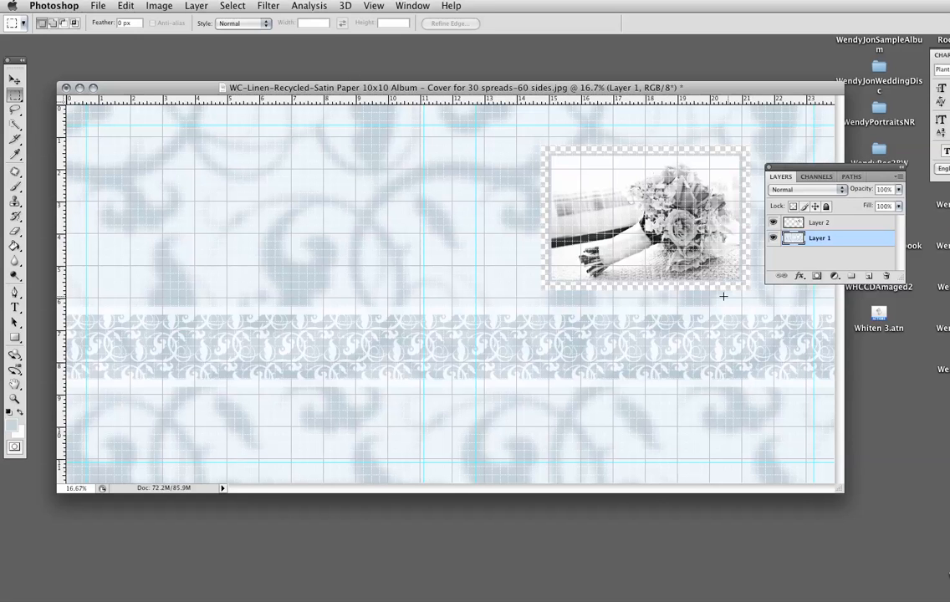
mouse_move(627, 178)
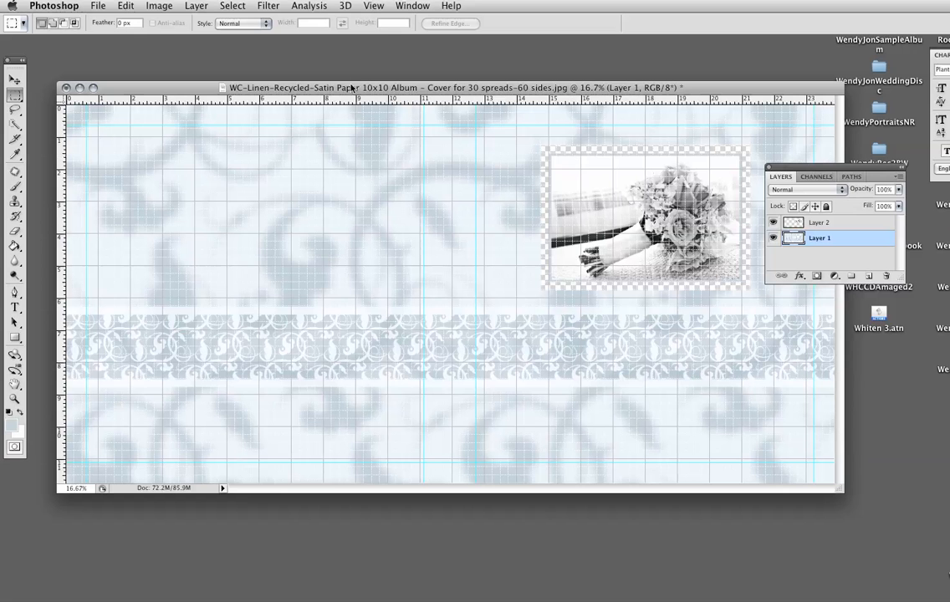
click(195, 6)
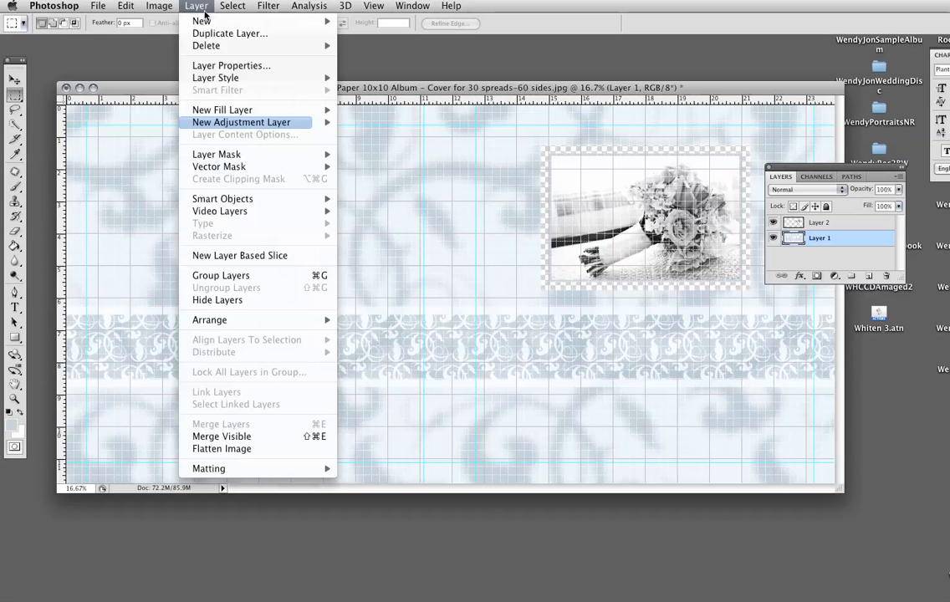
Create a new empty layer named Layer 3 via Layer > New > Layer.
click(201, 19)
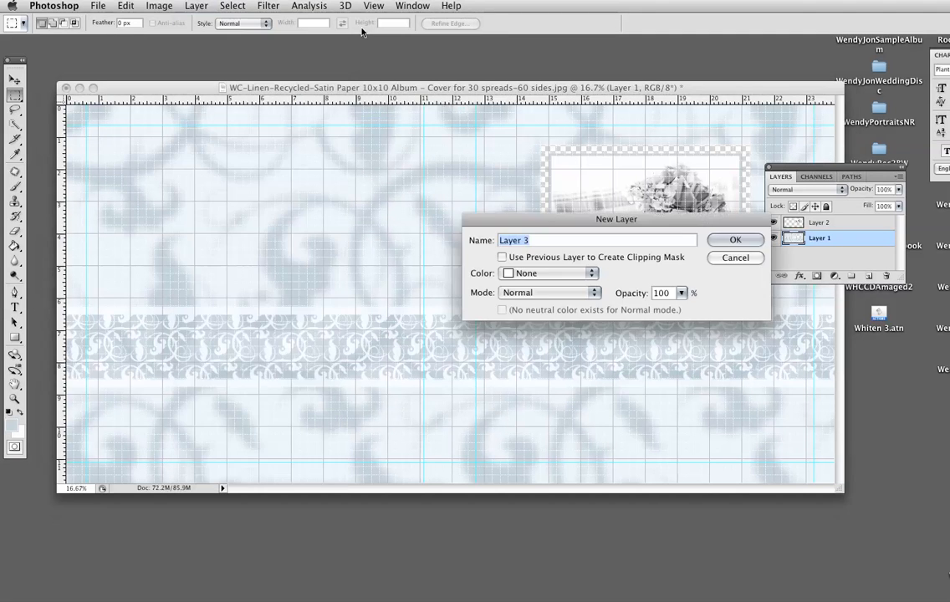
click(735, 239)
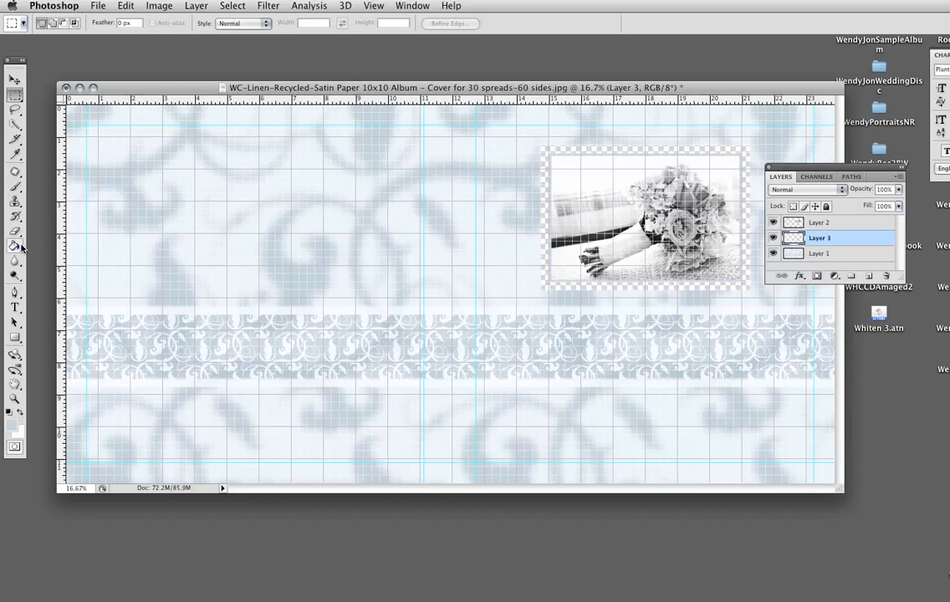
Fill Layer 3 with black and place it below Layer 1 to frame the photo.
click(15, 247)
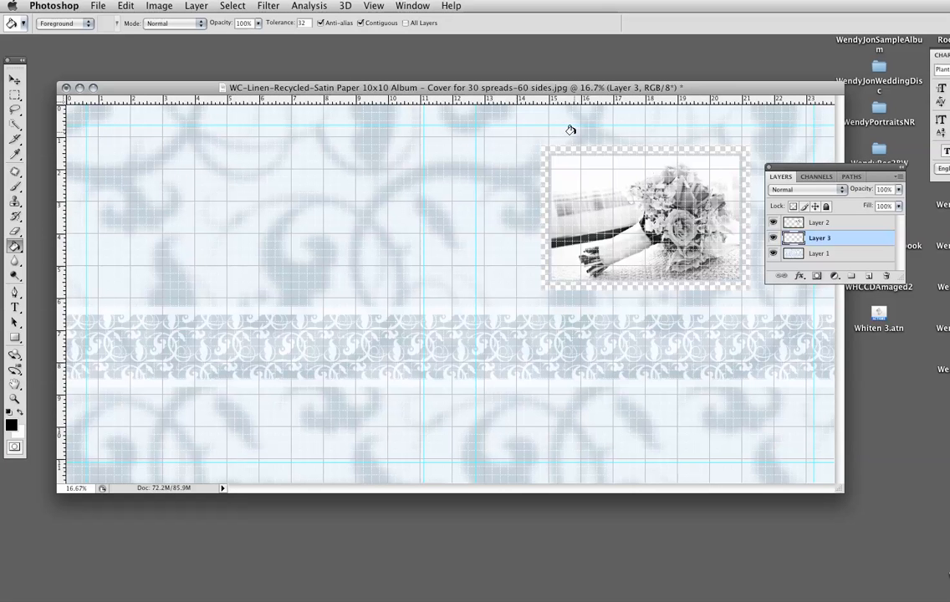
mouse_move(572, 148)
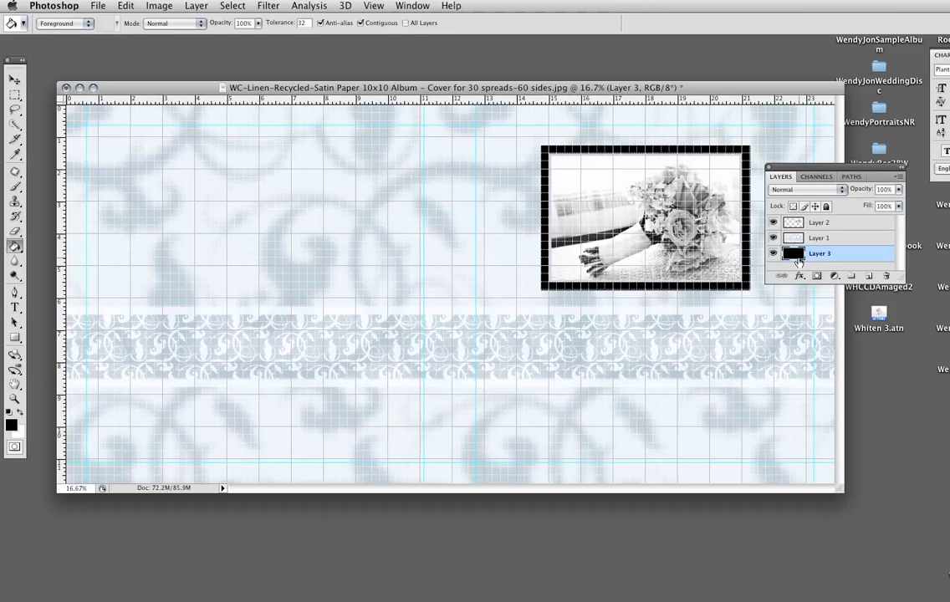
mouse_move(734, 240)
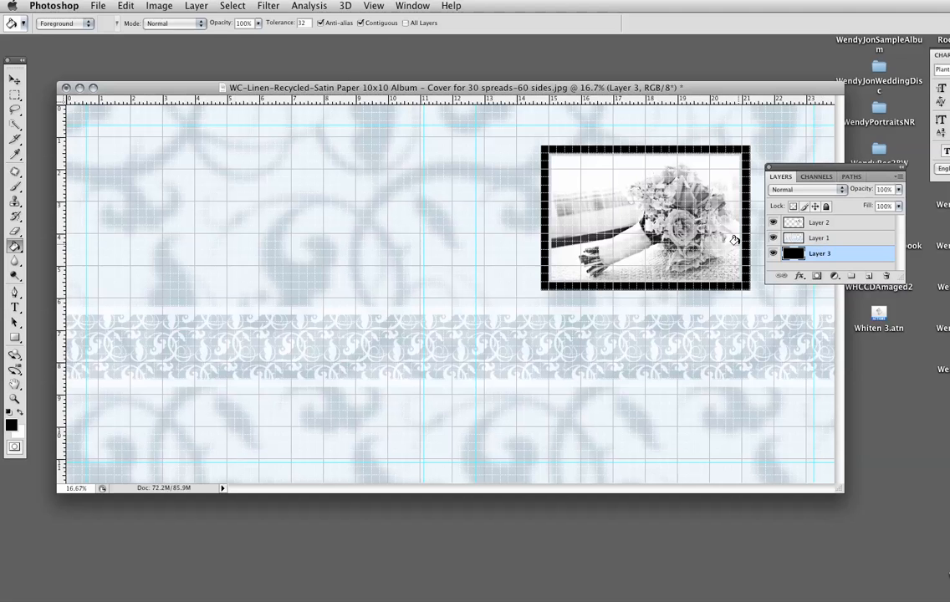
mouse_move(722, 268)
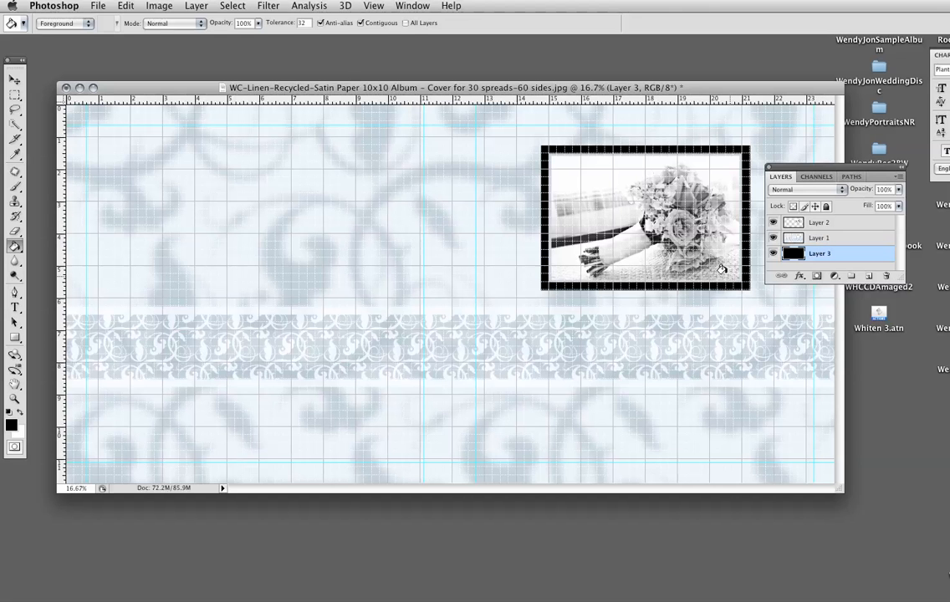
click(820, 253)
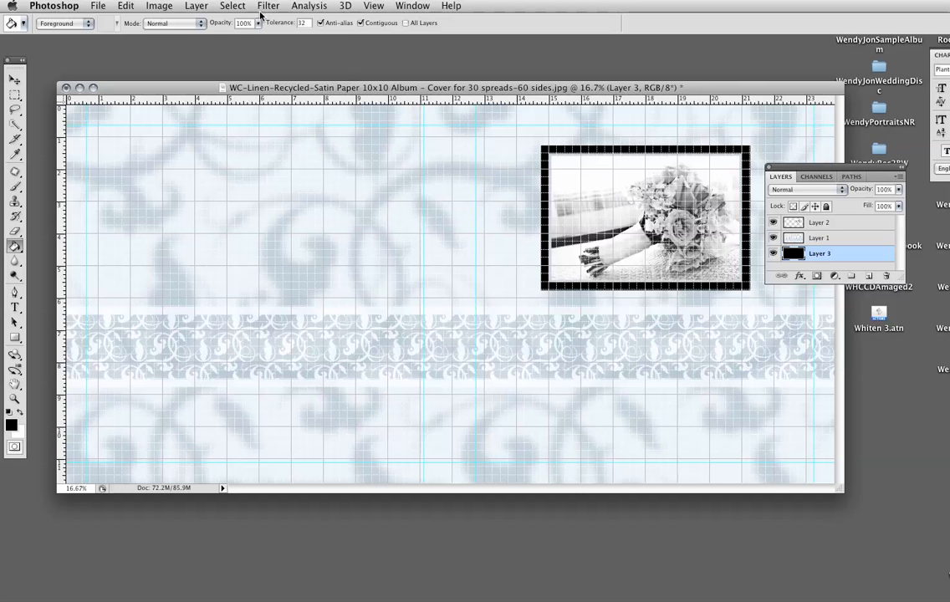
Flatten all cover layers into a single Background layer from the Layer menu.
click(196, 6)
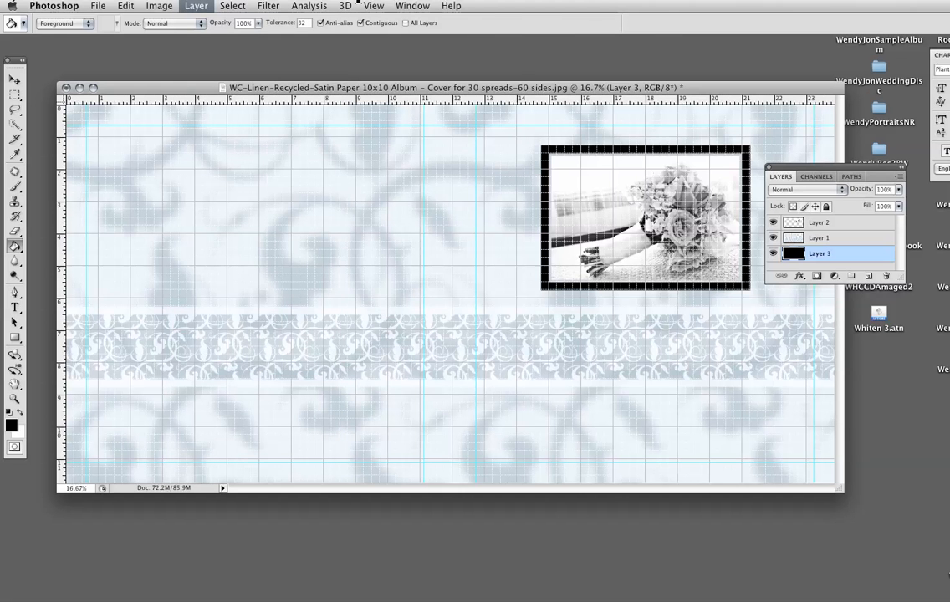
click(374, 5)
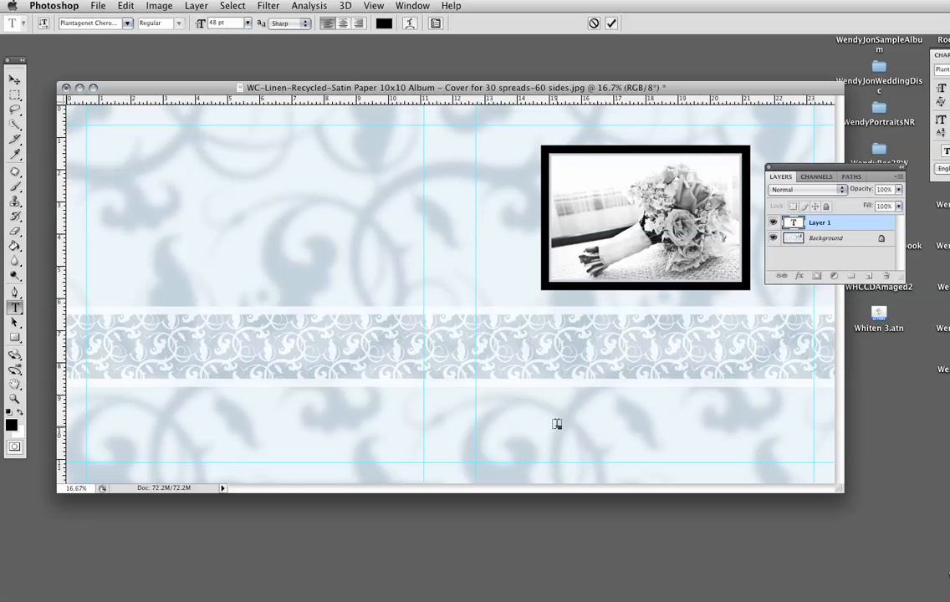
Type 'Lindsay & Jason' below the lace band at lower right, then start text on the left half.
text(Lindsay & Jason)
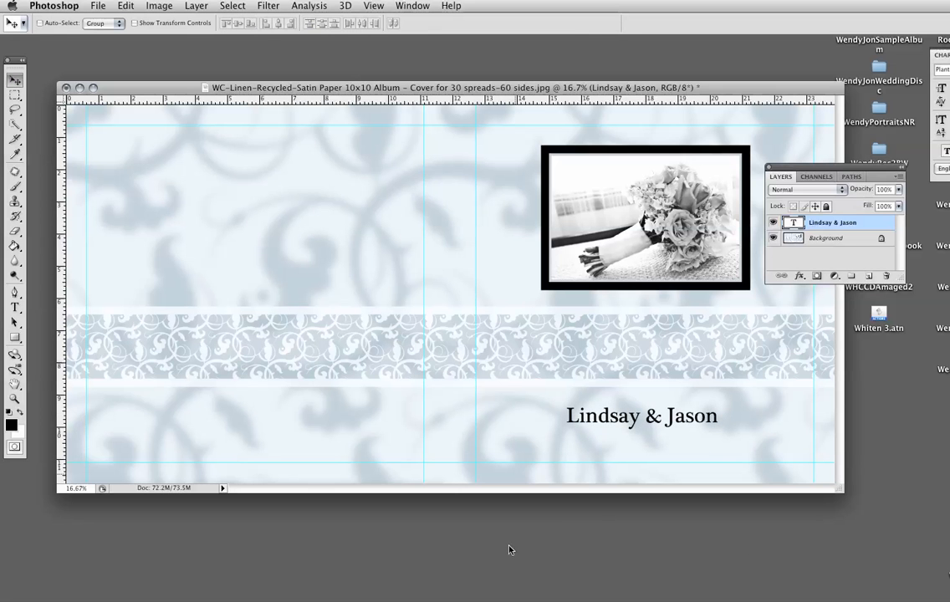
click(15, 309)
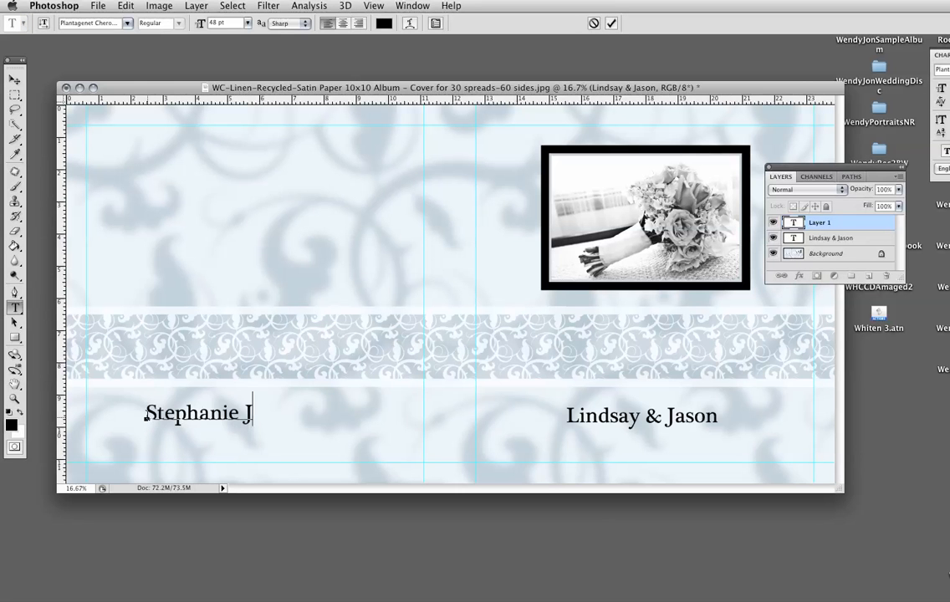
Type the 'Stephanie Jones Photography' credit at lower left and shrink it to 9 pt.
text(ones Photography)
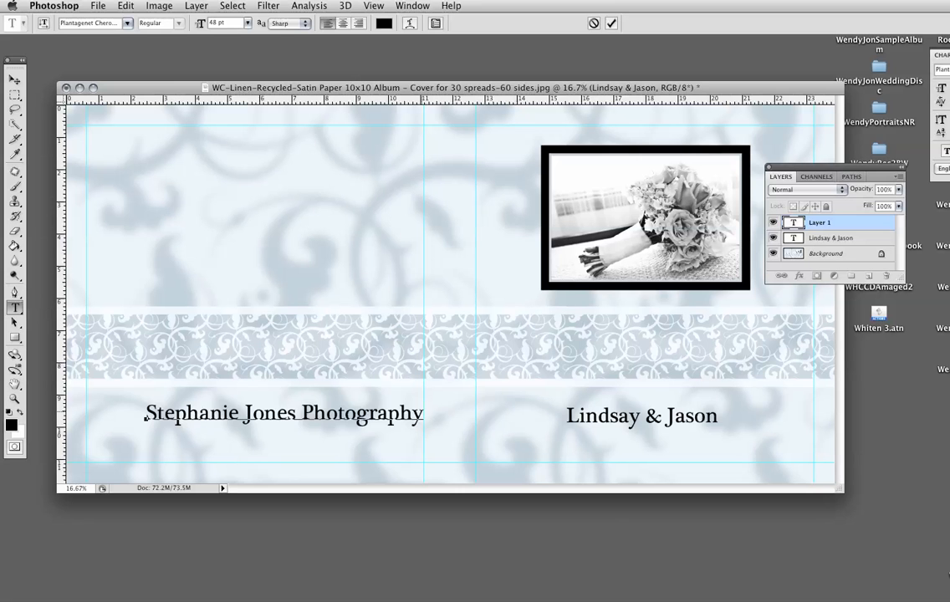
click(242, 23)
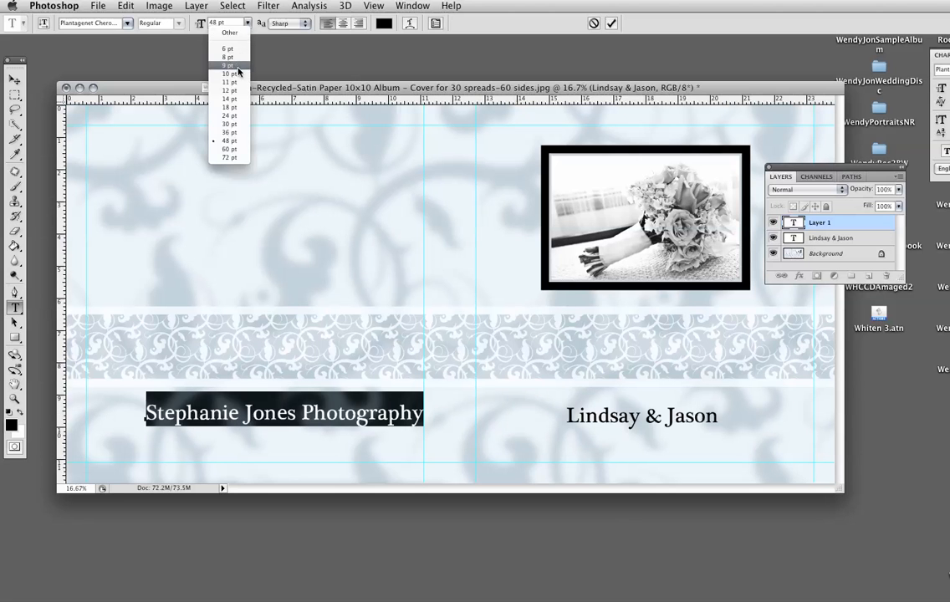
click(229, 98)
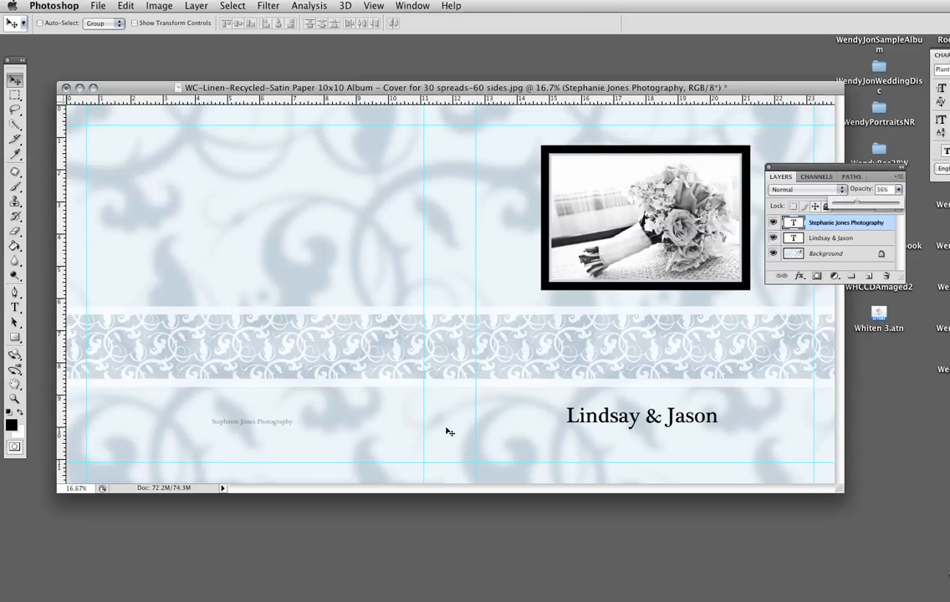
click(195, 6)
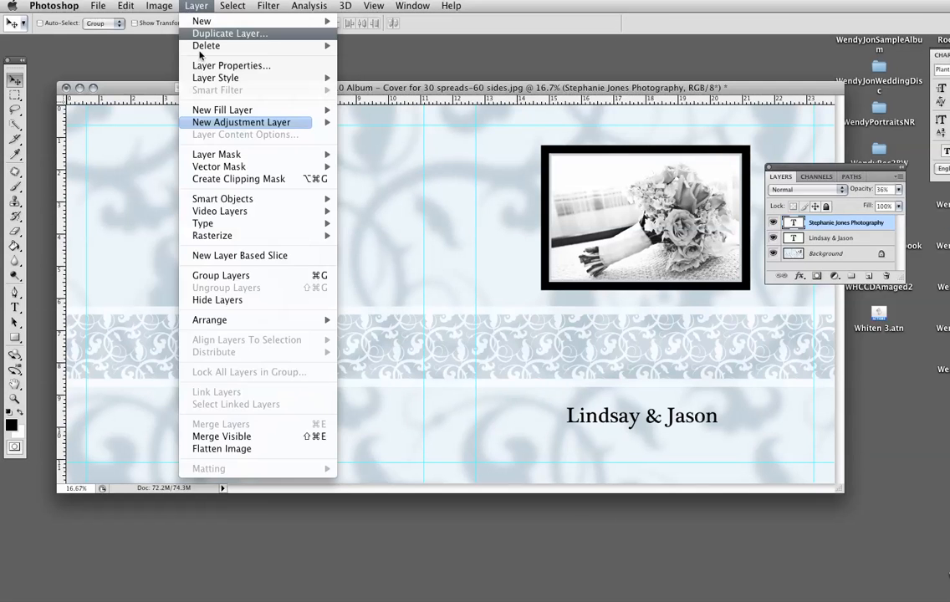